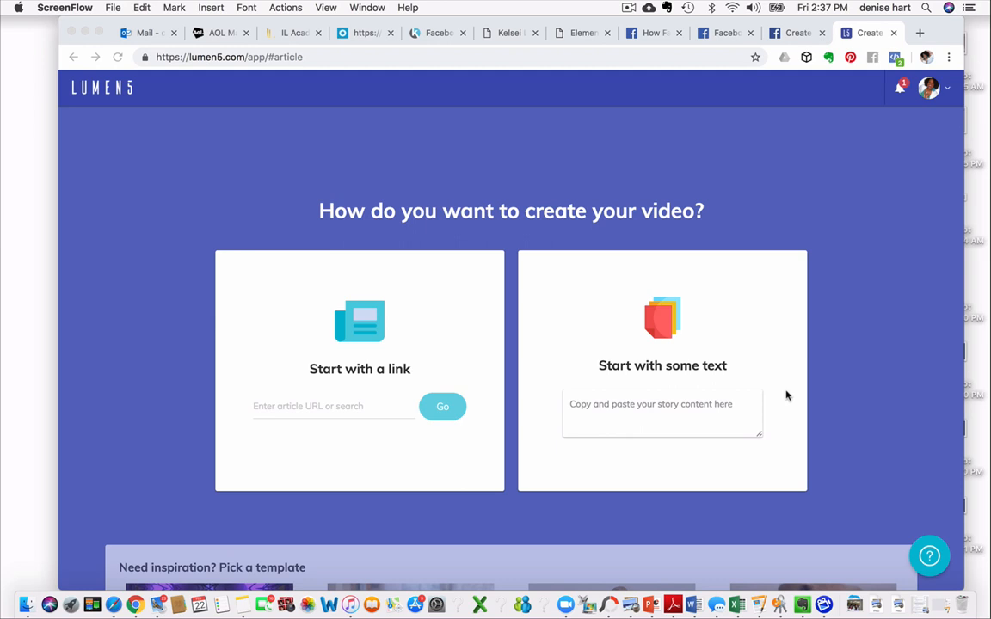
pyautogui.moveTo(571, 392)
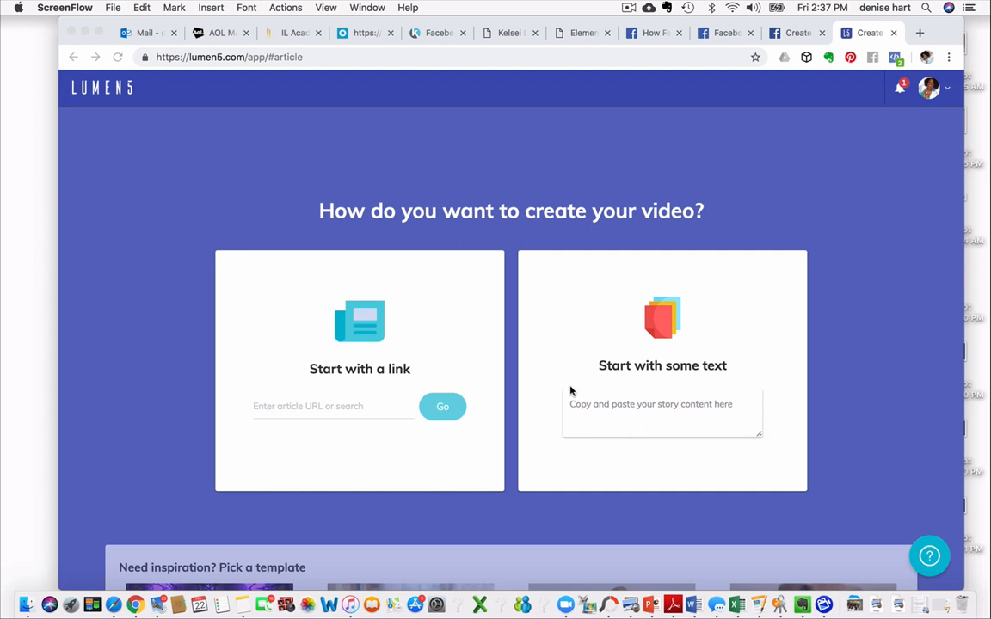
pyautogui.moveTo(352, 385)
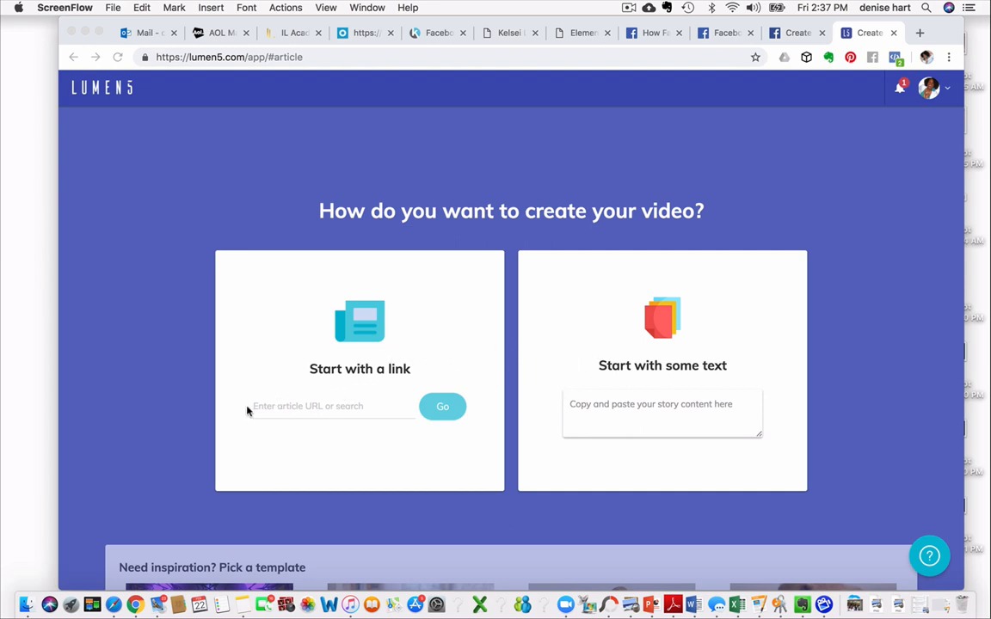
pyautogui.moveTo(392, 412)
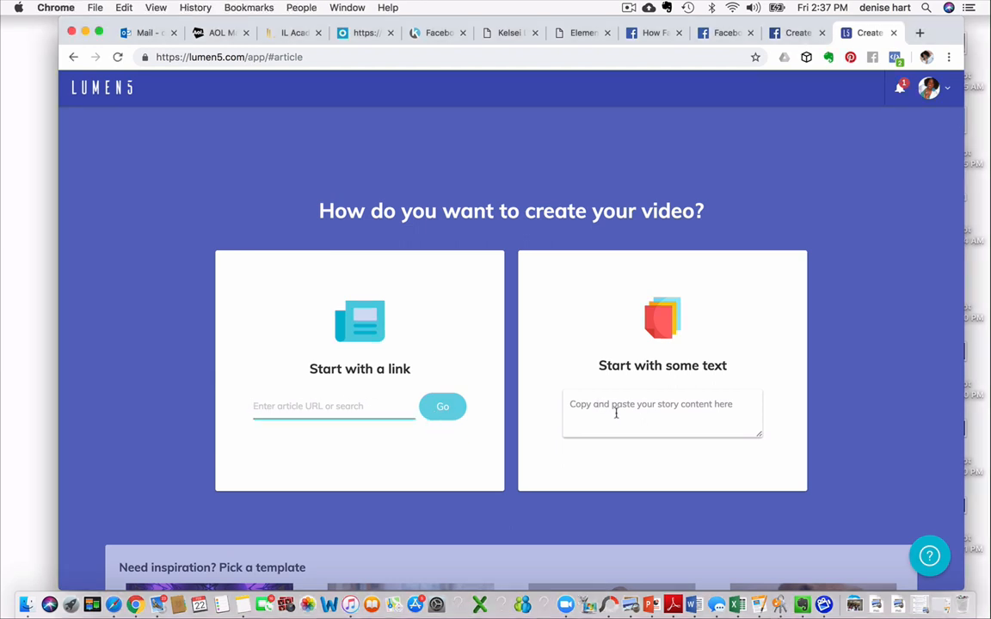
# Step: Enter the story text 'How to Create a Video with Lumen 5' and submit it with Go
pyautogui.click(663, 413)
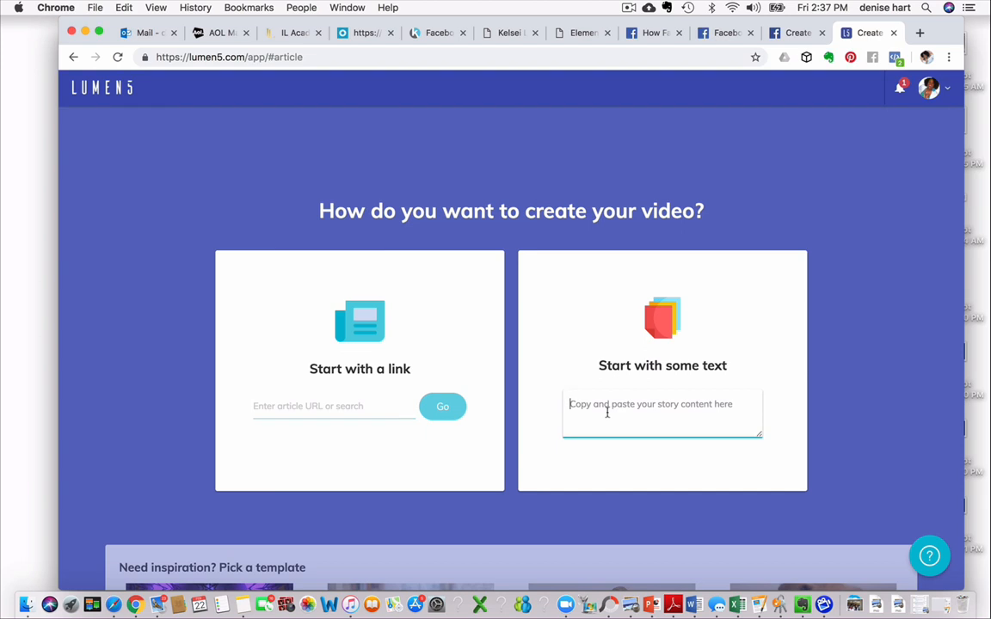
pyautogui.write('How to Create')
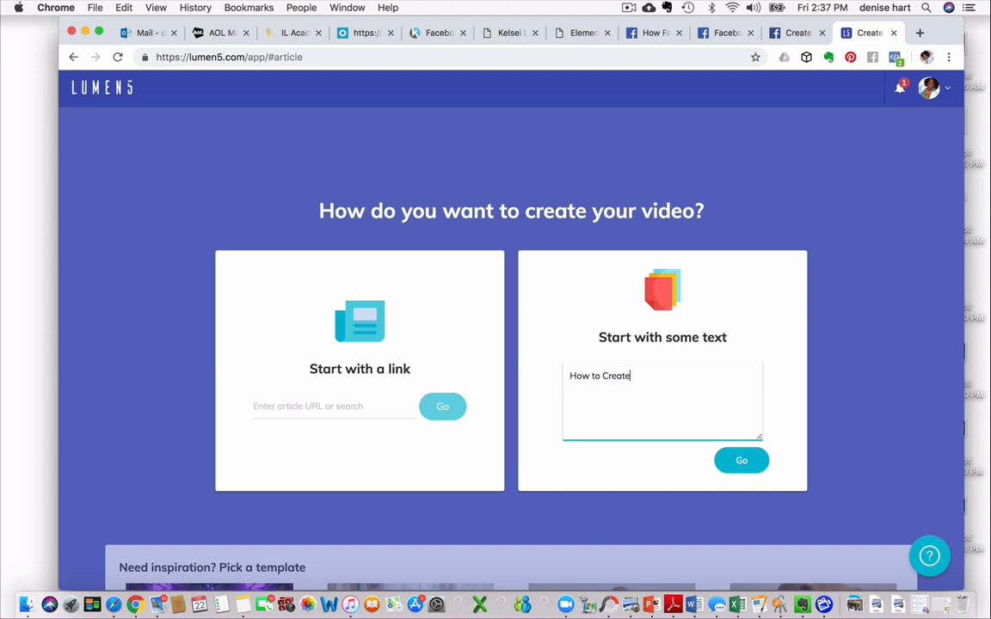
pyautogui.write('a Video')
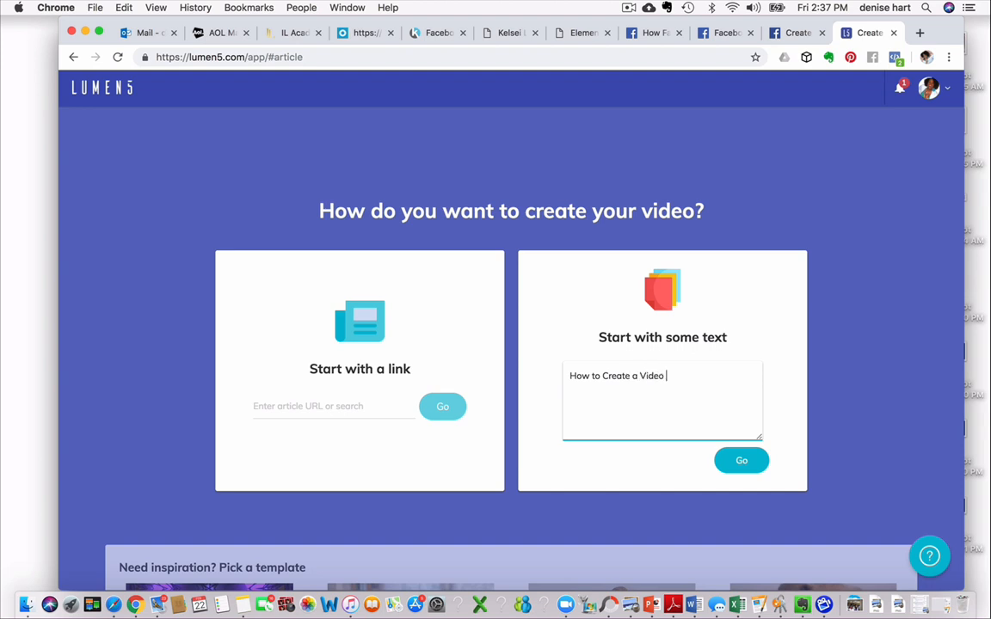
pyautogui.write('with Lumen 5')
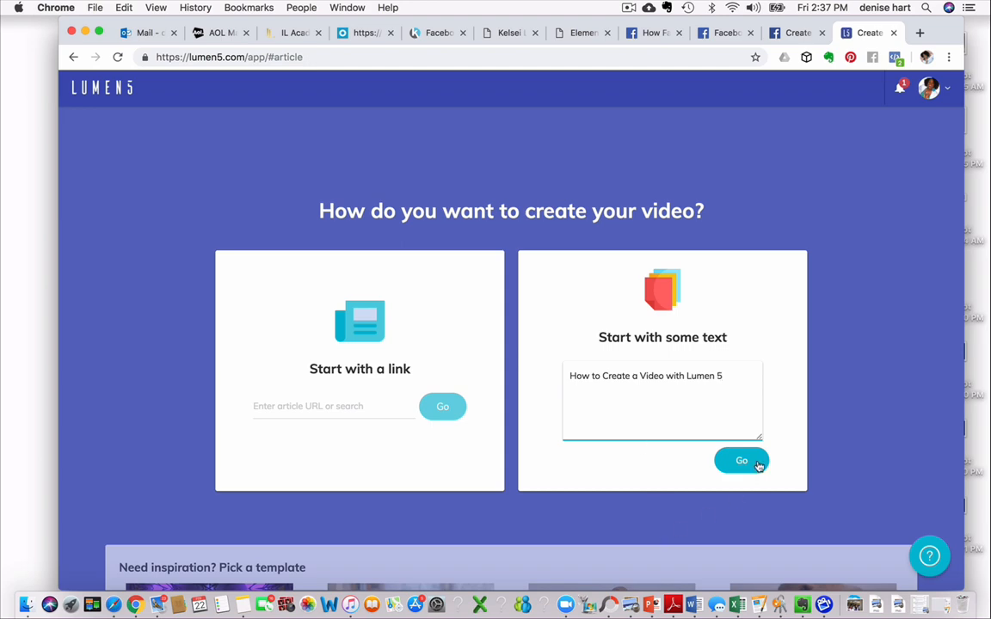
pyautogui.click(741, 461)
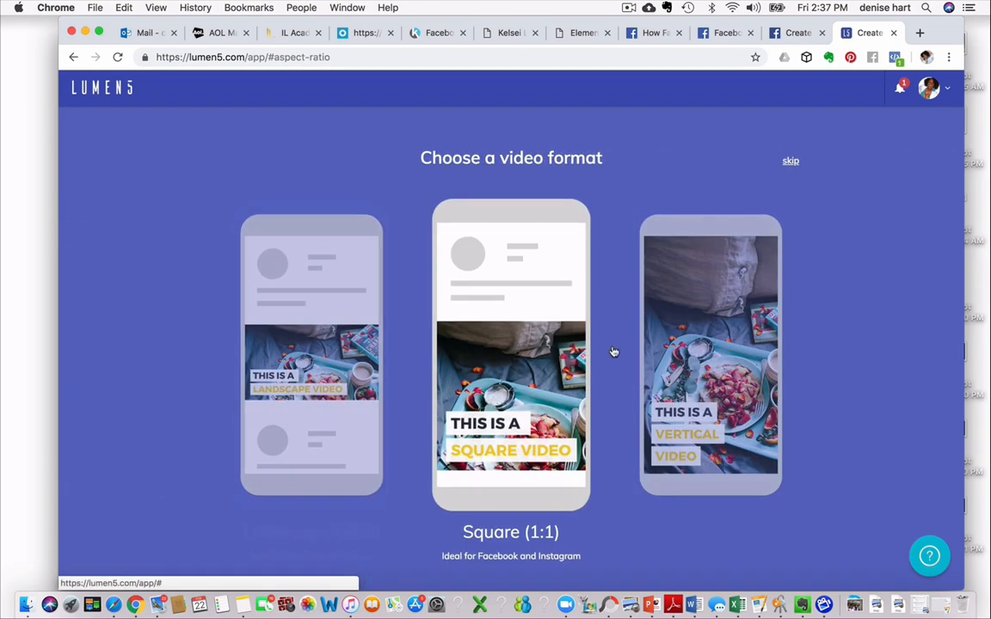
pyautogui.moveTo(605, 304)
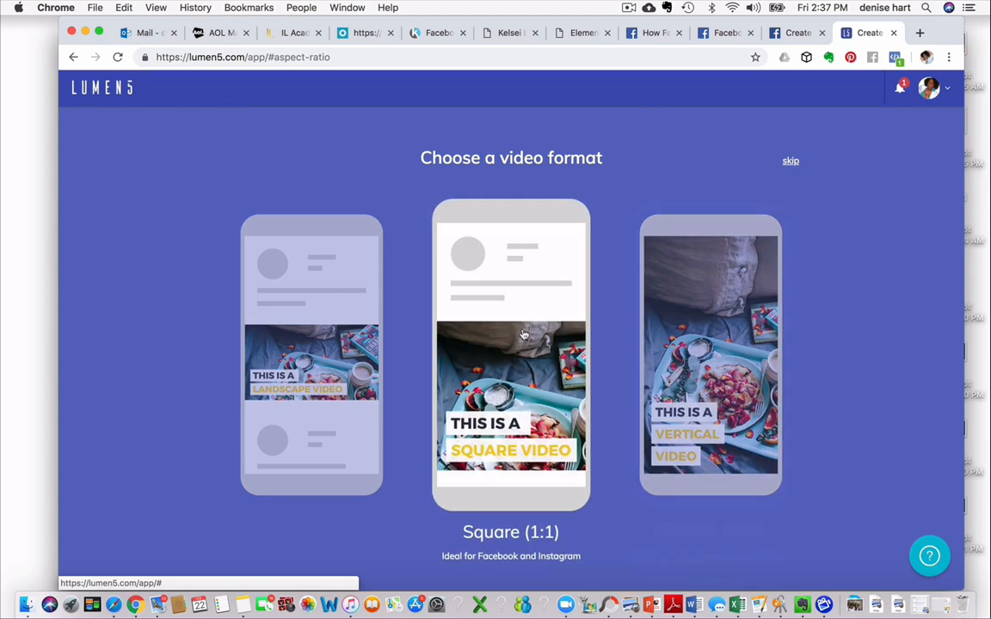
# Step: Choose the Square (1:1) video format
pyautogui.click(511, 353)
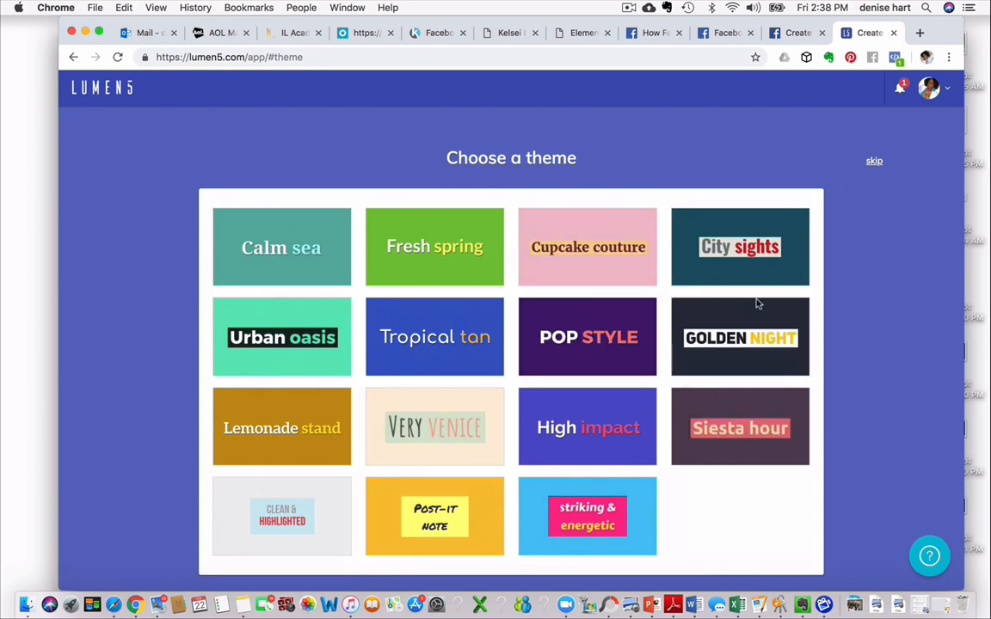
pyautogui.moveTo(739, 348)
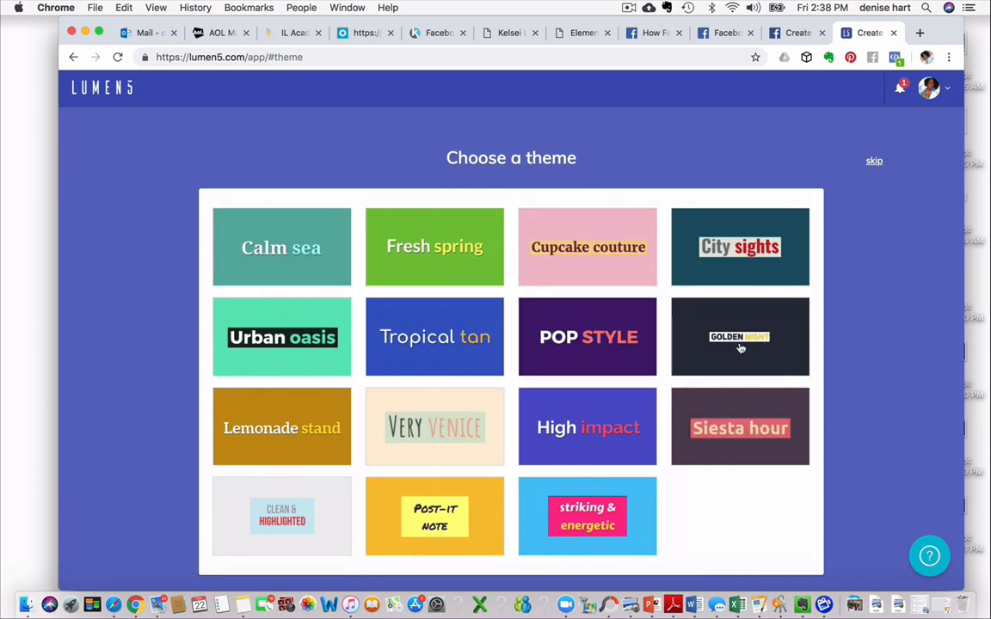
# Step: Choose the Golden Night theme for the video
pyautogui.click(739, 336)
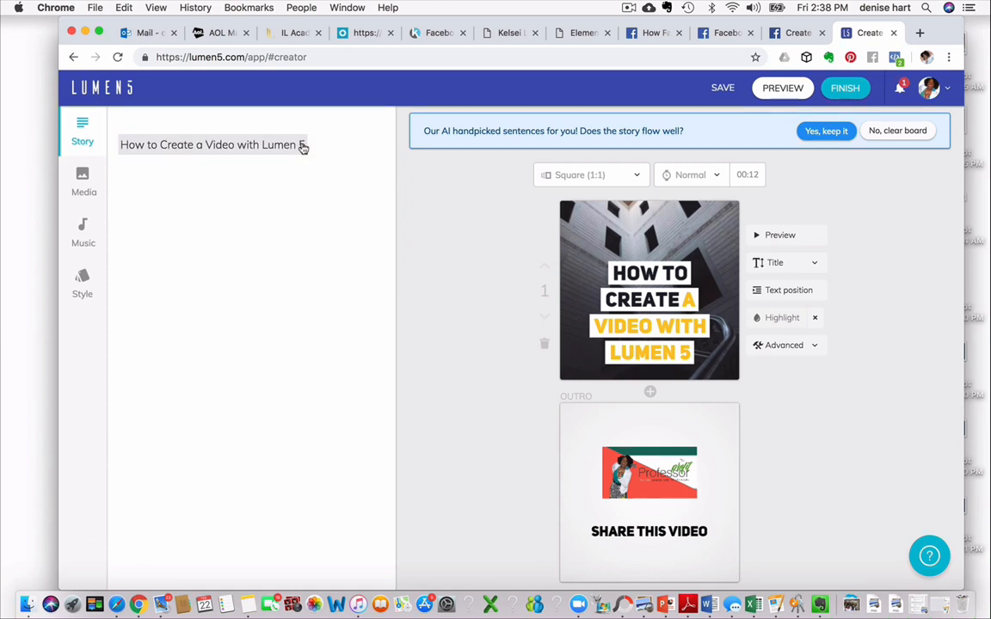
# Step: Highlight the title sentence and reveal the New sub-scene / New scene options below it
pyautogui.click(214, 145)
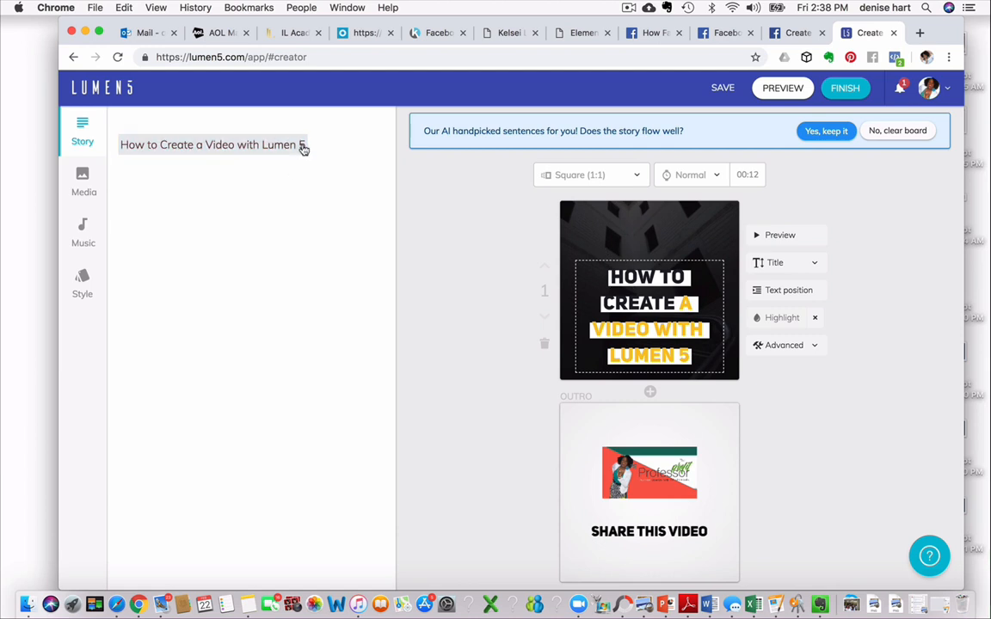
pyautogui.doubleClick(213, 144)
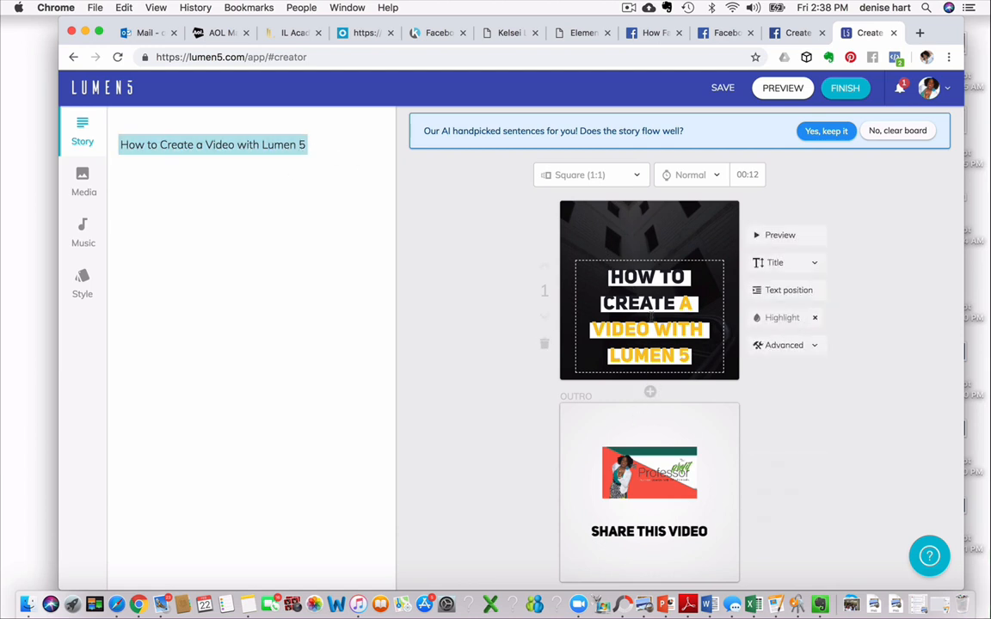
pyautogui.scroll(-3)
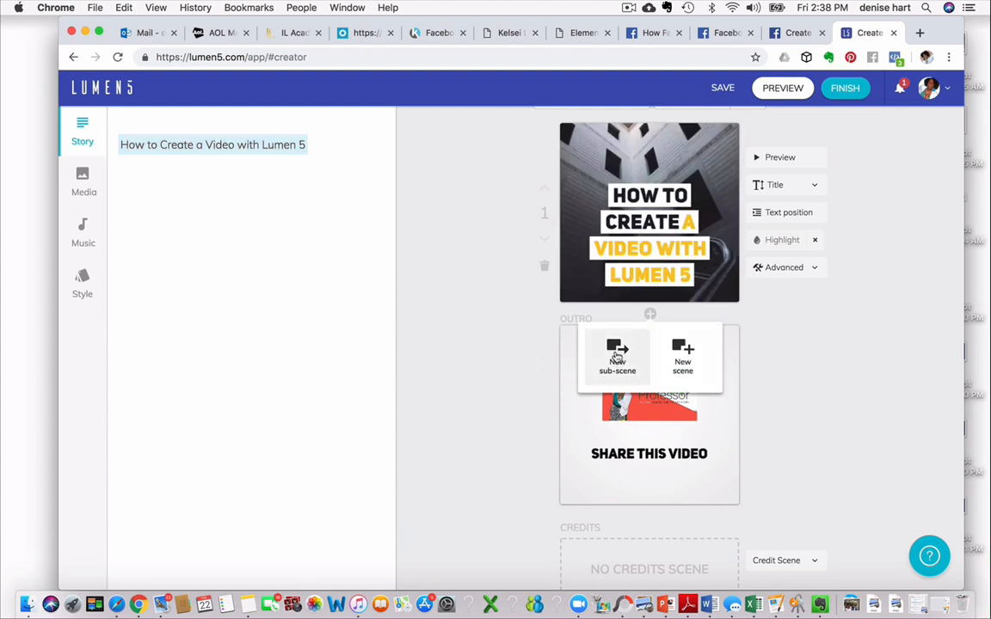
pyautogui.moveTo(615, 354)
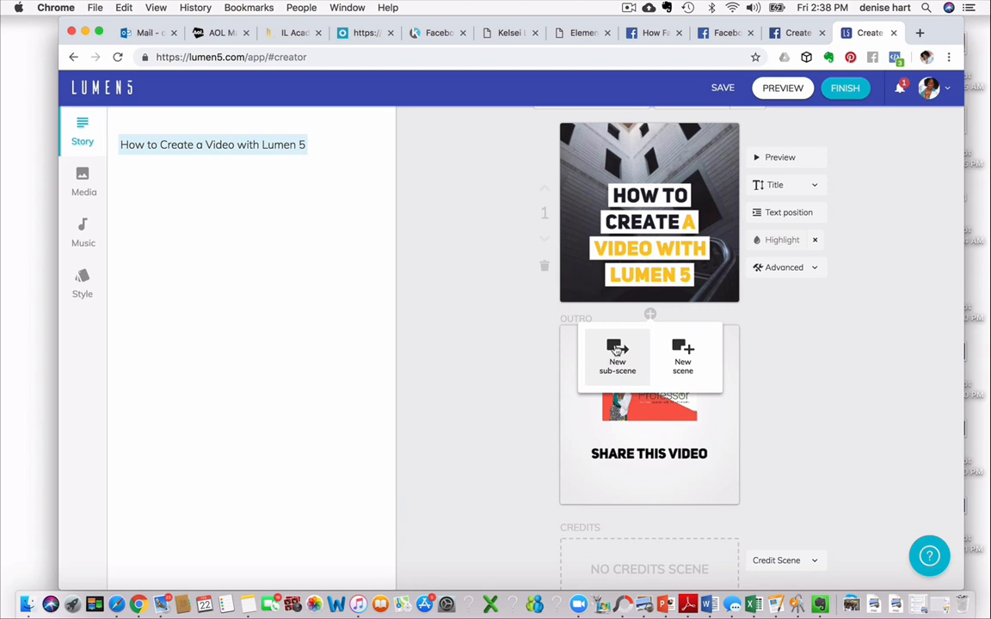
pyautogui.moveTo(681, 354)
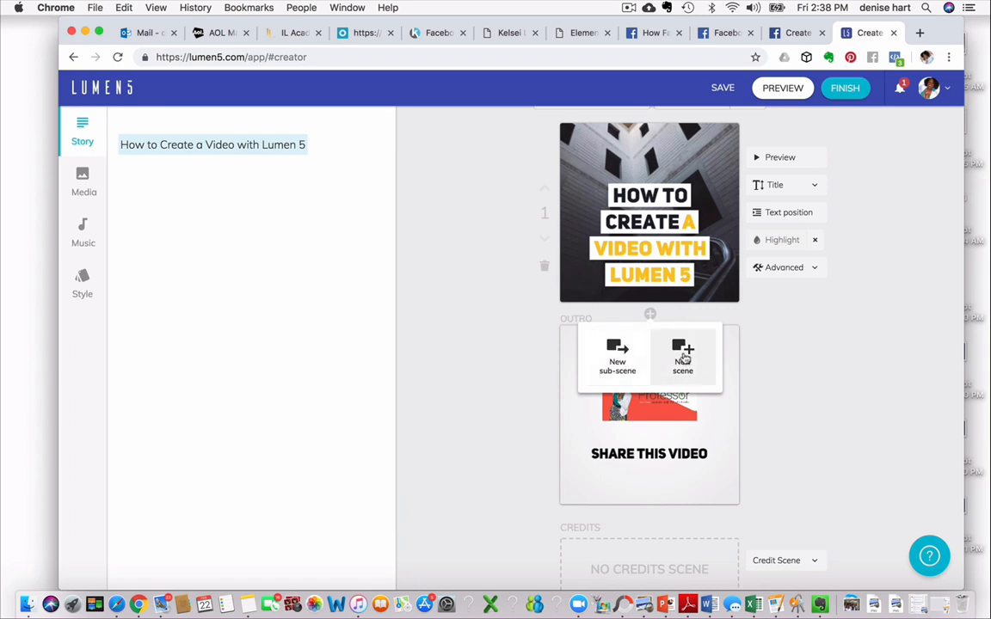
# Step: Add a scene 'WHICH FORMAT DO SELECT' with a sub-scene listing landscape and square formats
pyautogui.click(681, 354)
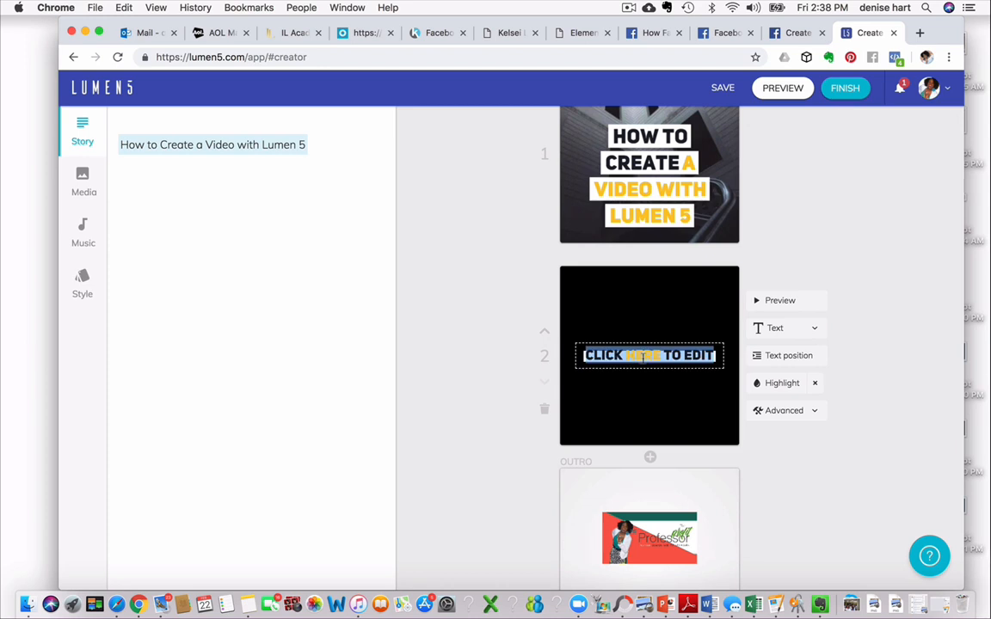
pyautogui.write('WHICH')
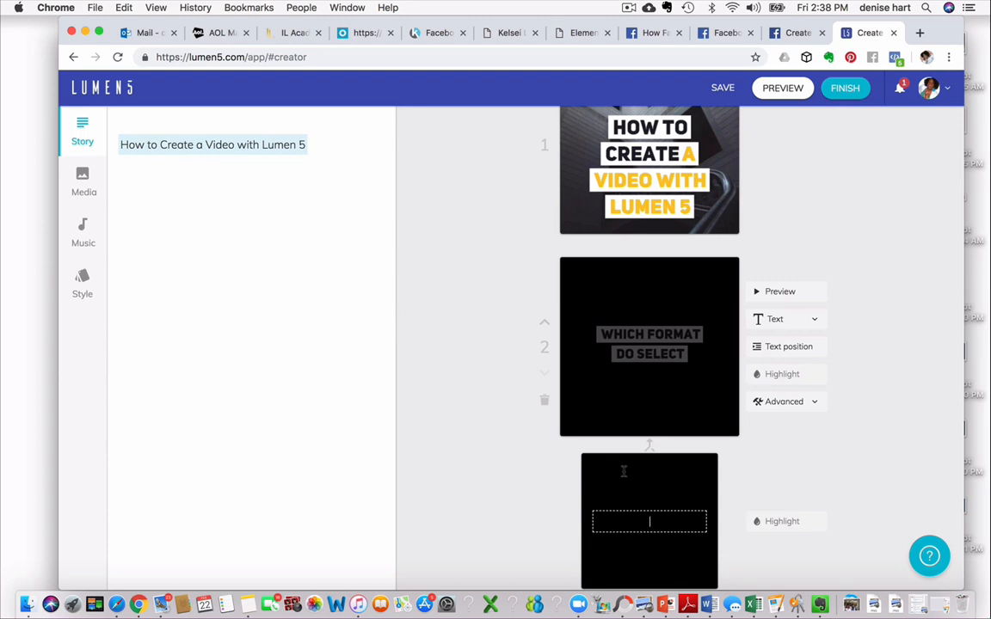
pyautogui.write('LANDSCAPE, SQUARE,')
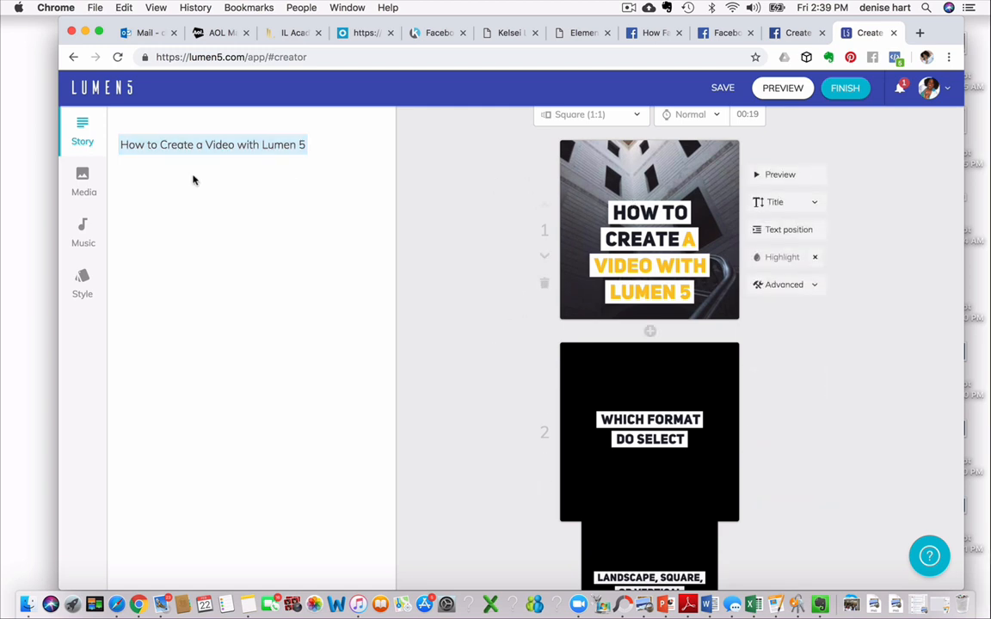
pyautogui.moveTo(83, 129)
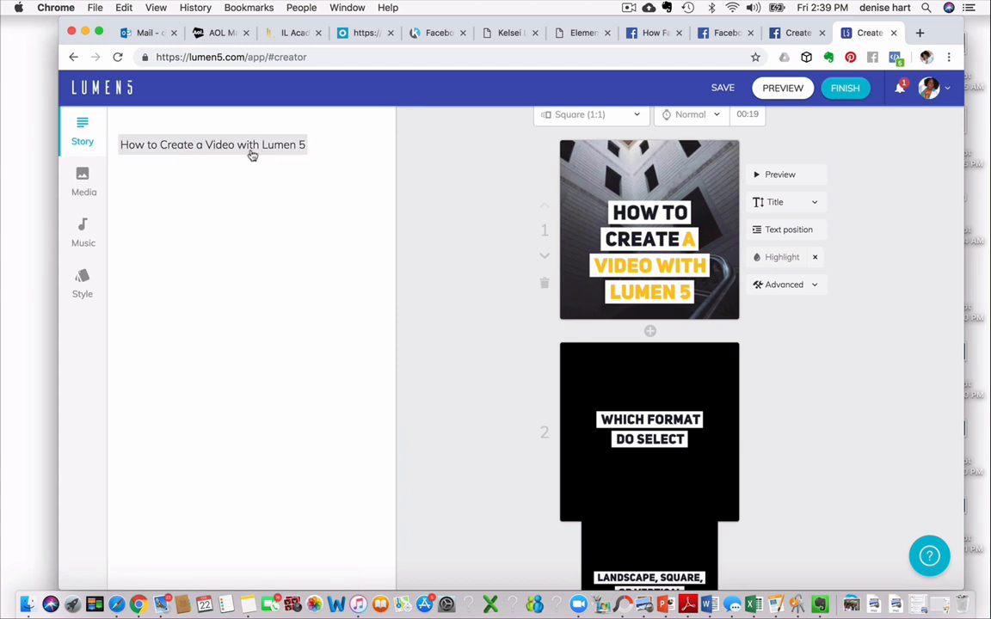
# Step: Switch to the Media library of copyright-free stock footage
pyautogui.click(83, 180)
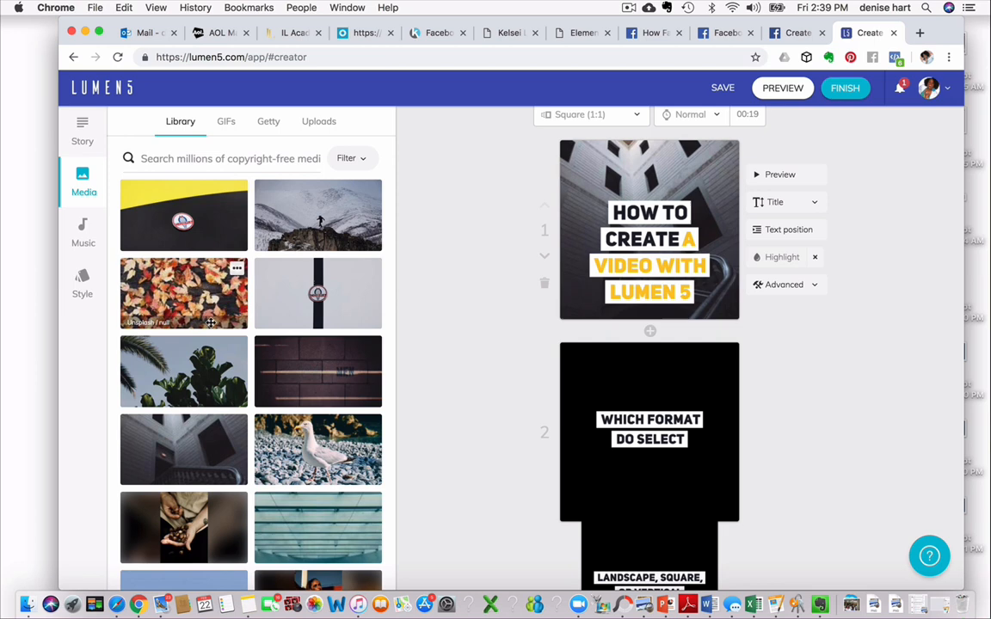
pyautogui.moveTo(317, 371)
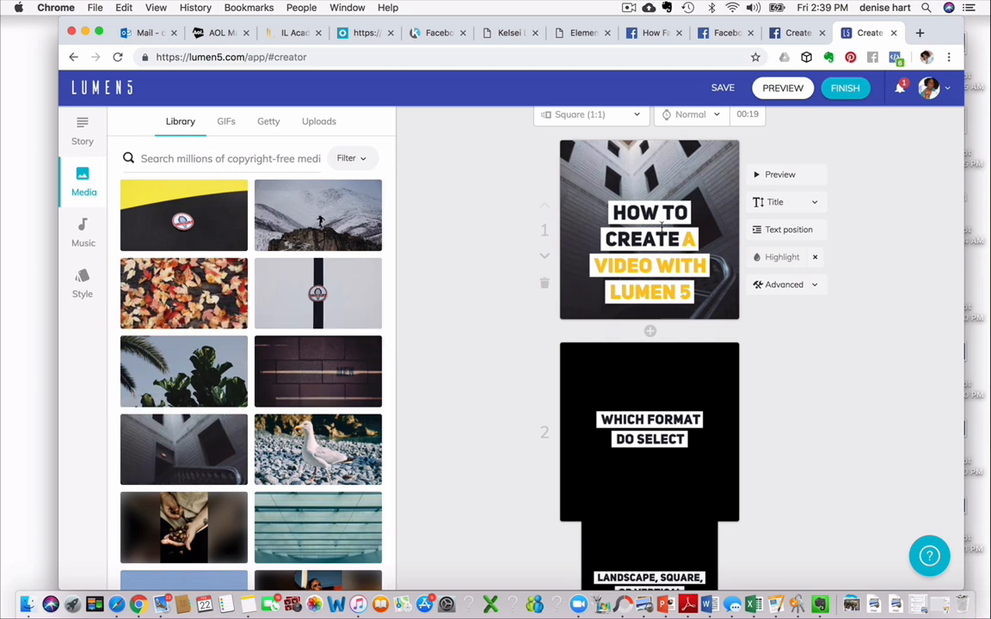
pyautogui.moveTo(317, 371)
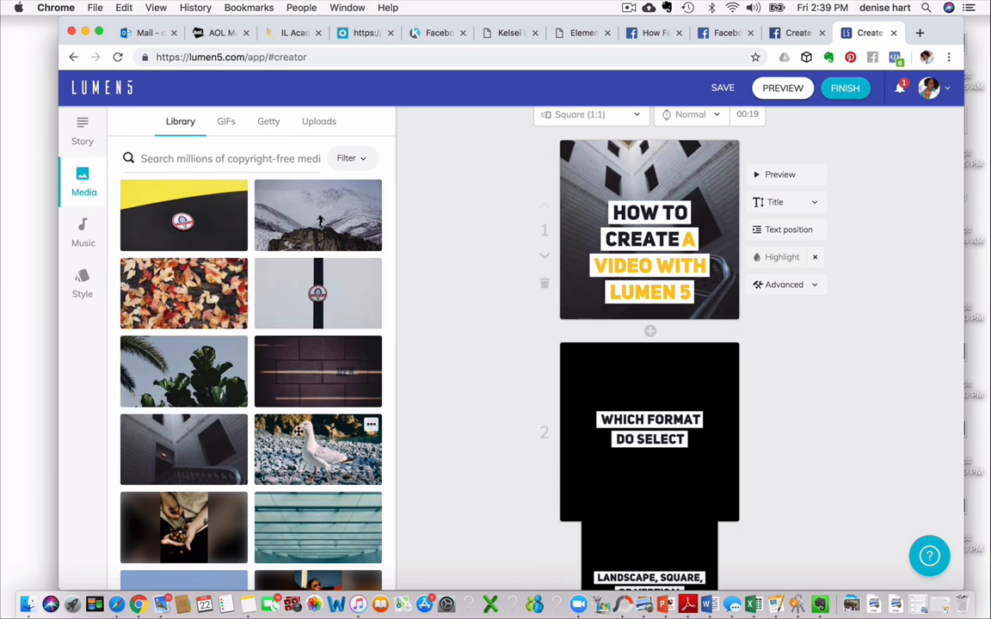
# Step: Search stock media for 'Women entrepreneurs' and apply the footage to the format scene
pyautogui.scroll(-3)
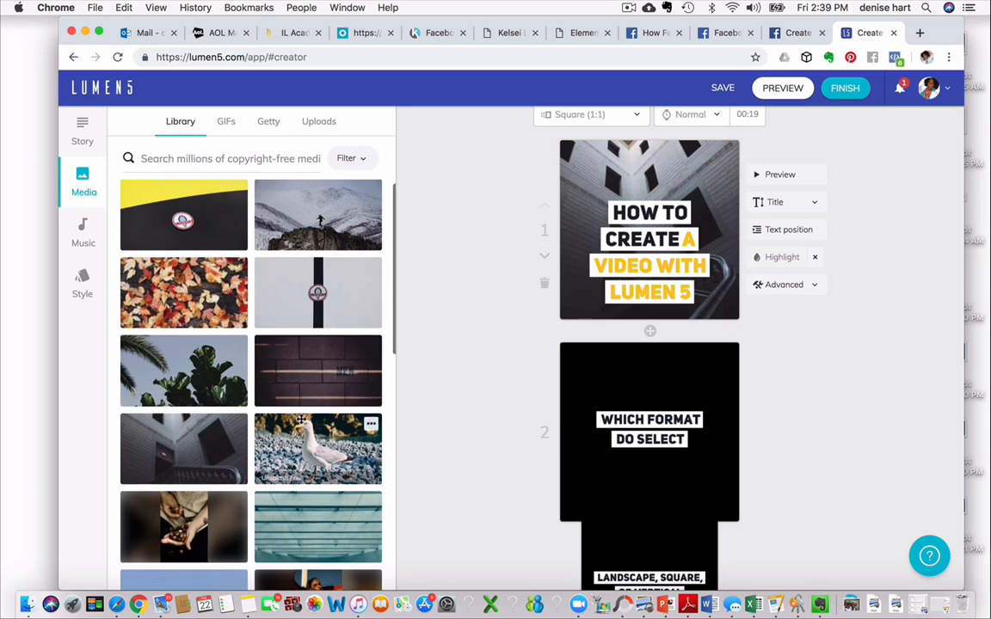
pyautogui.click(230, 159)
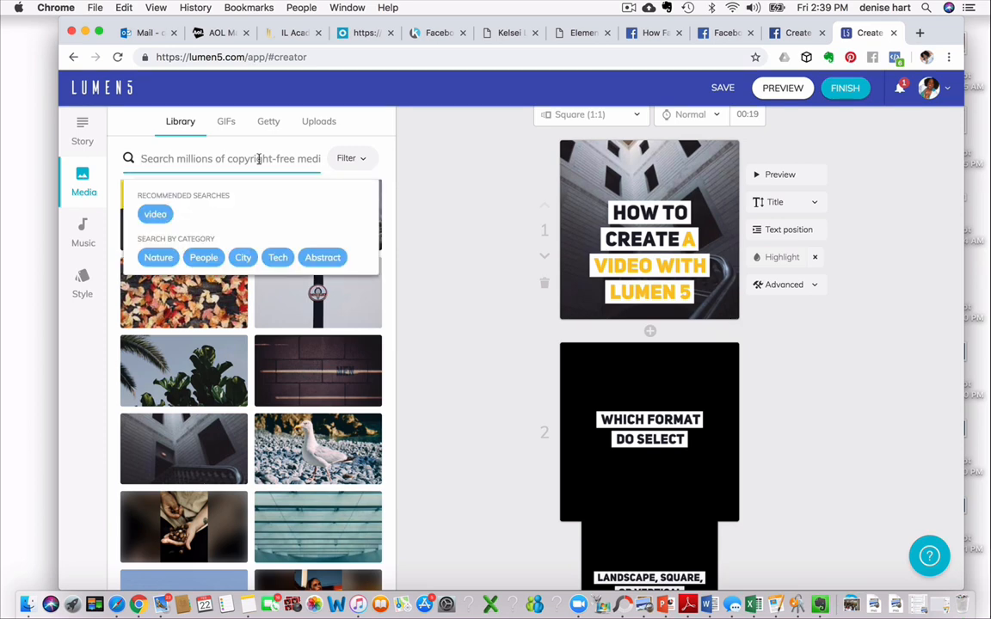
pyautogui.write('Women')
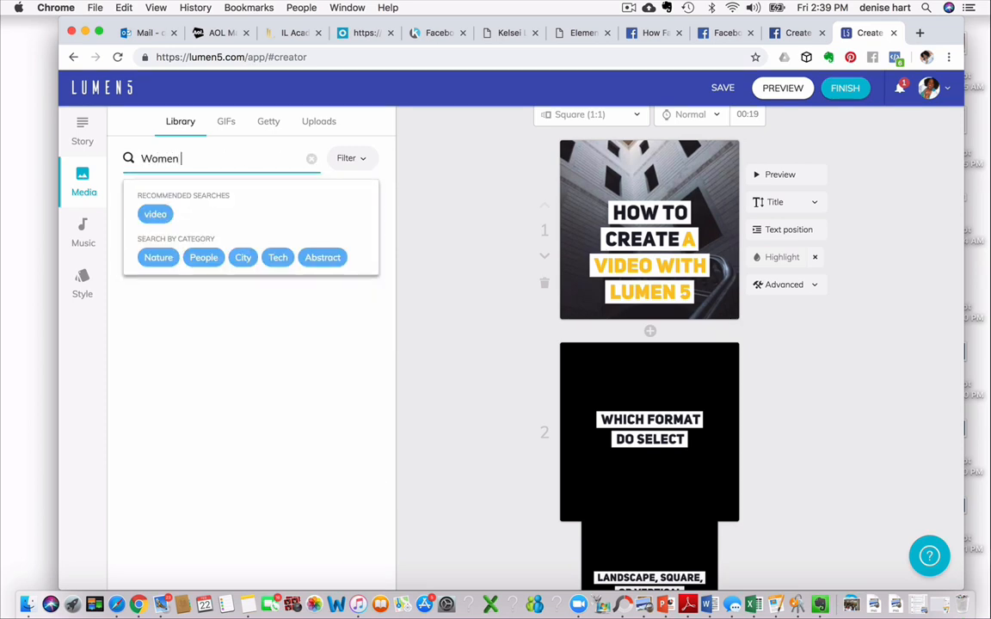
pyautogui.write('entrepreneurs')
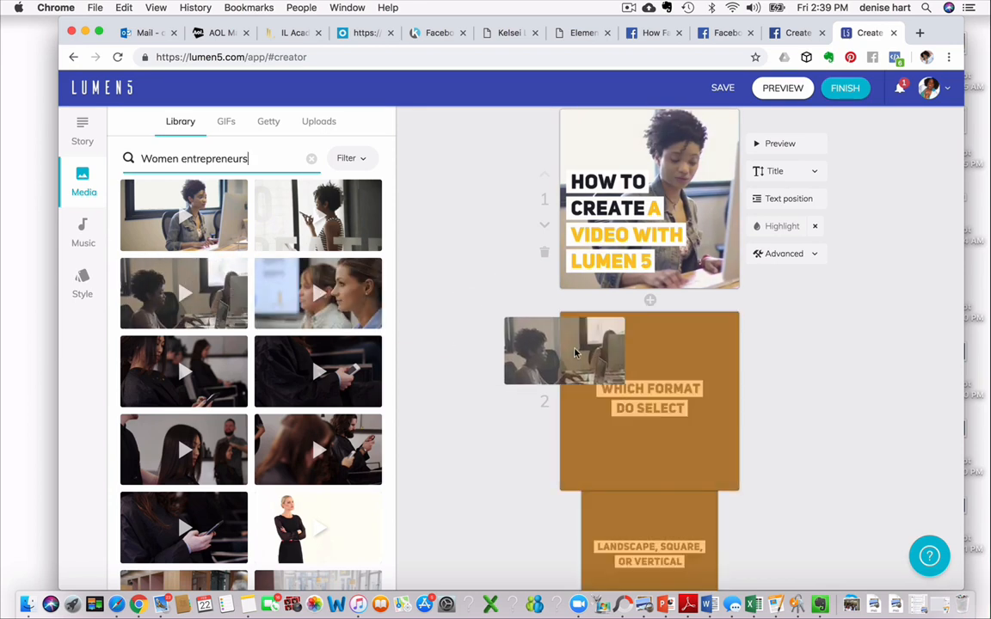
pyautogui.scroll(-3)
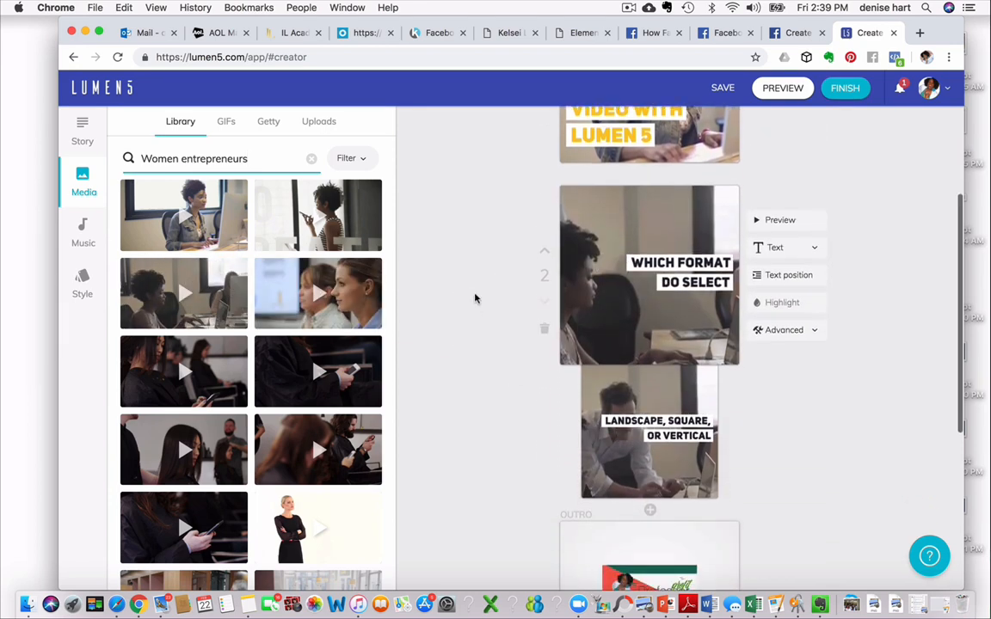
pyautogui.scroll(-3)
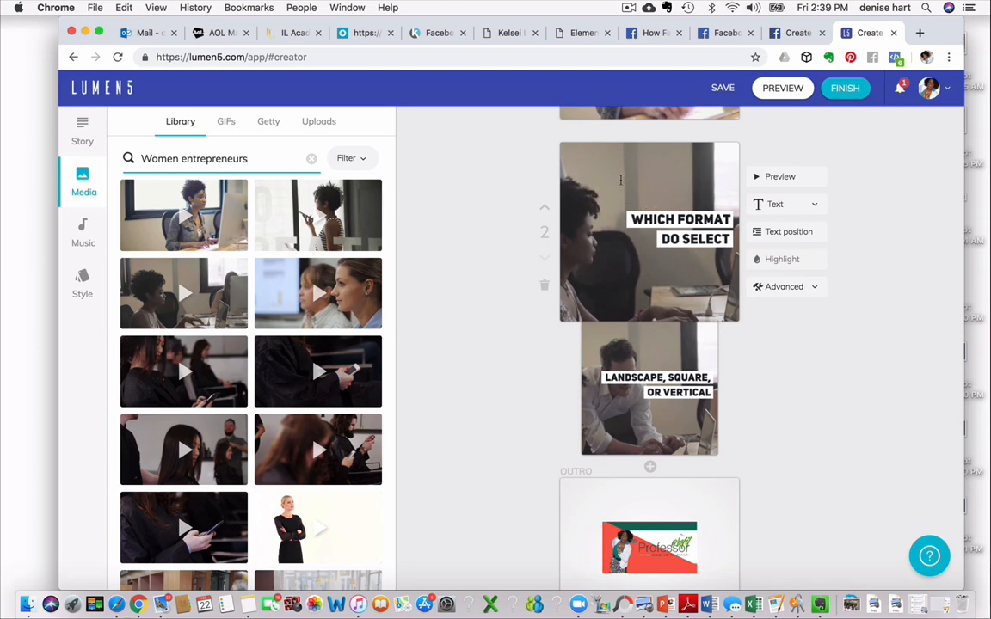
pyautogui.moveTo(654, 380)
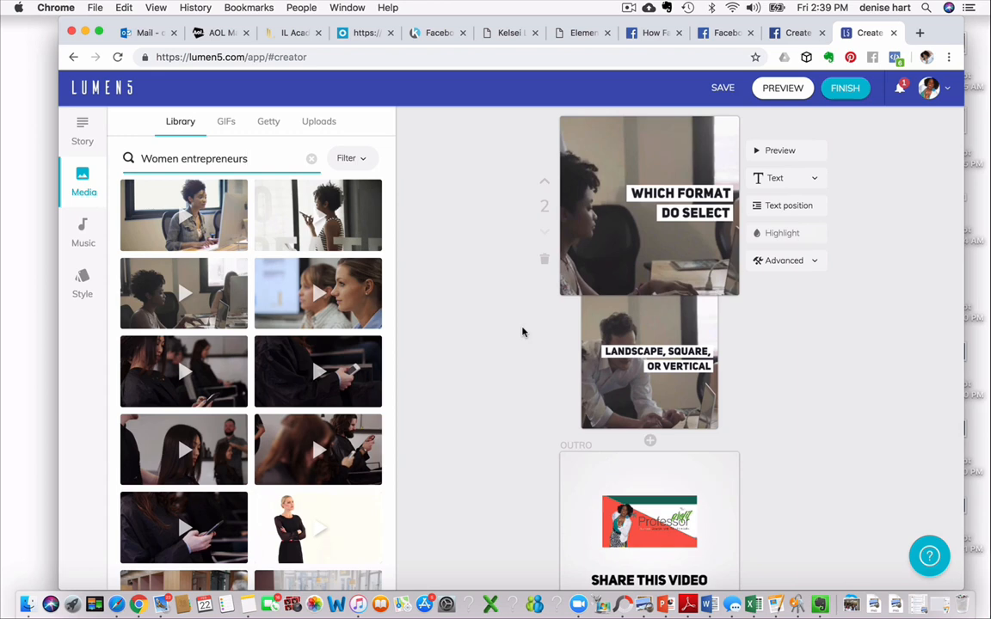
pyautogui.scroll(-3)
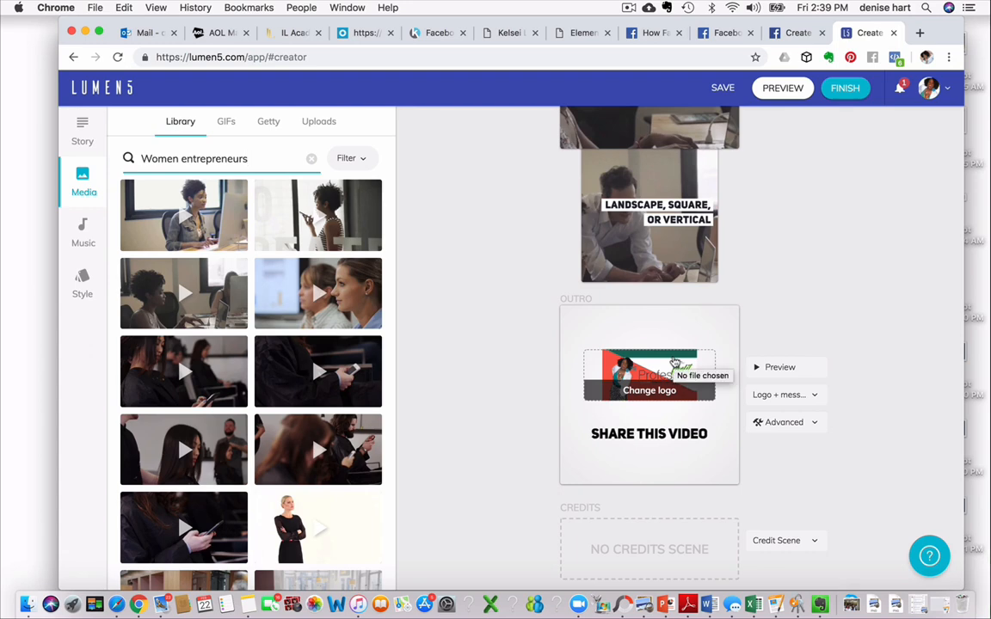
pyautogui.moveTo(535, 343)
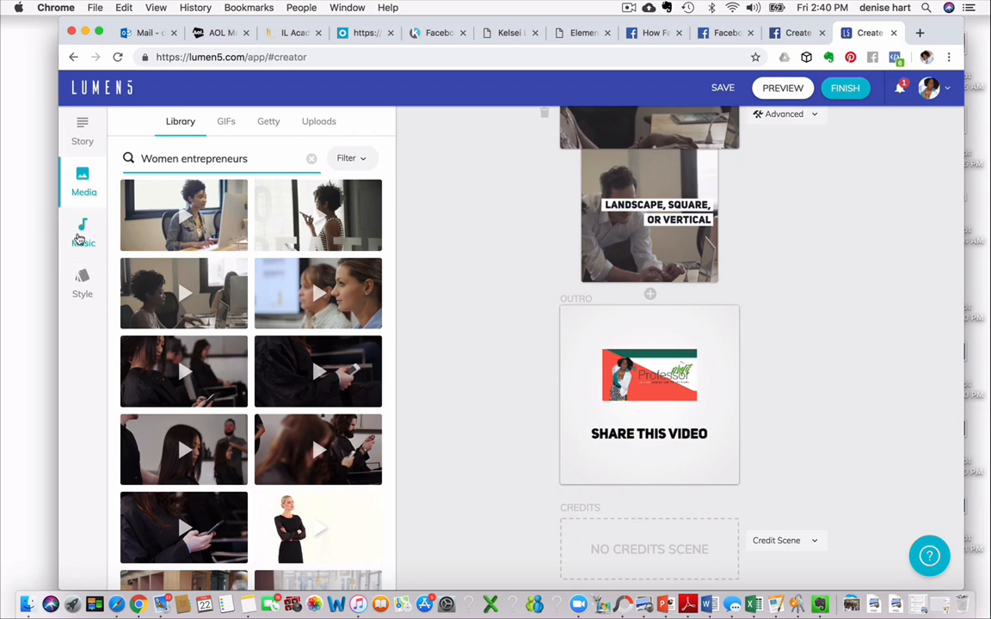
# Step: Select Airline as the background music track and preview it briefly
pyautogui.click(82, 232)
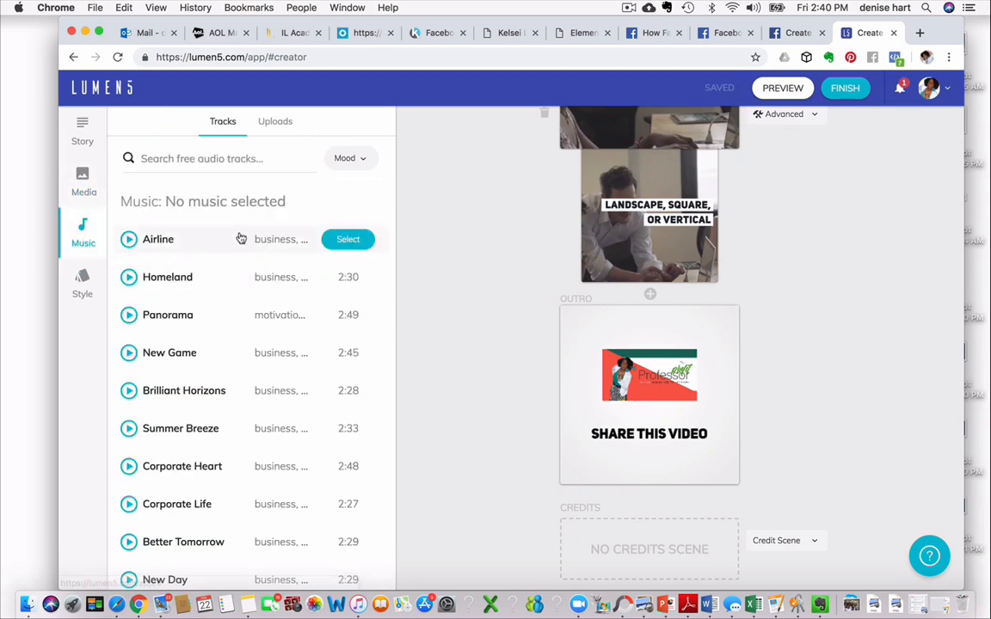
pyautogui.scroll(-3)
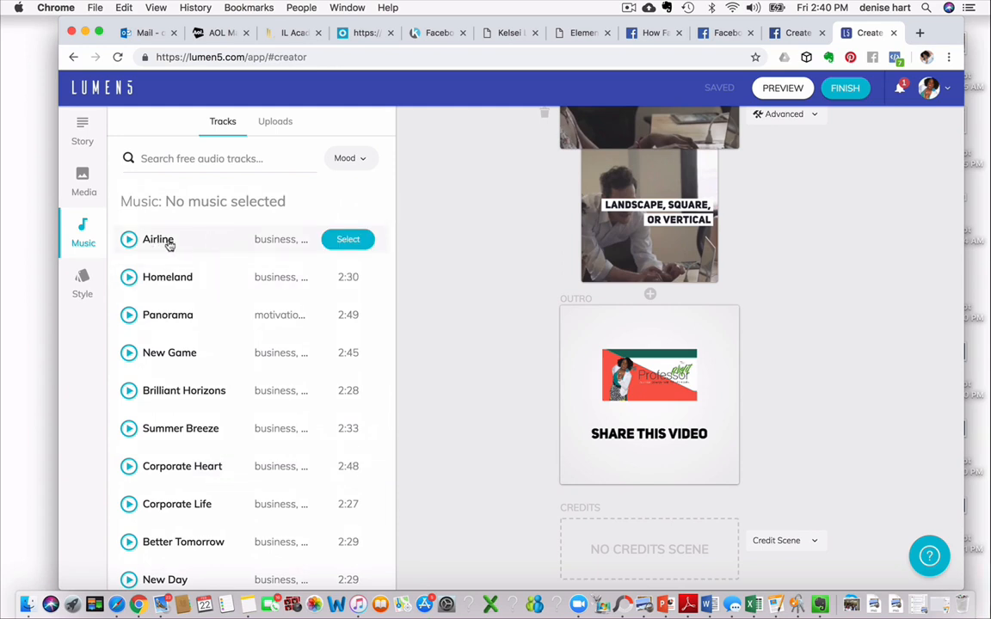
pyautogui.click(348, 239)
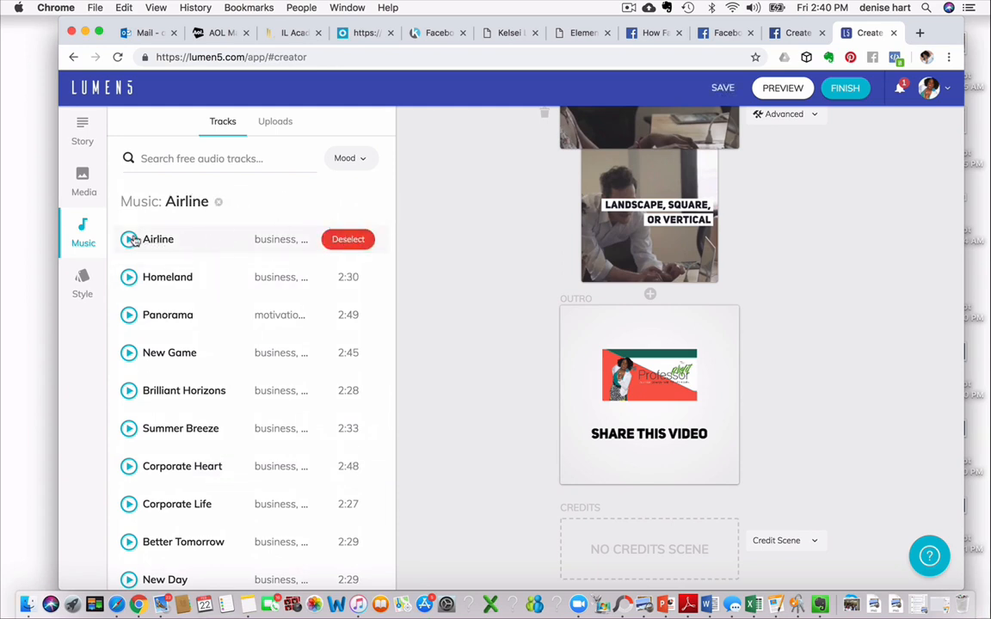
pyautogui.click(347, 239)
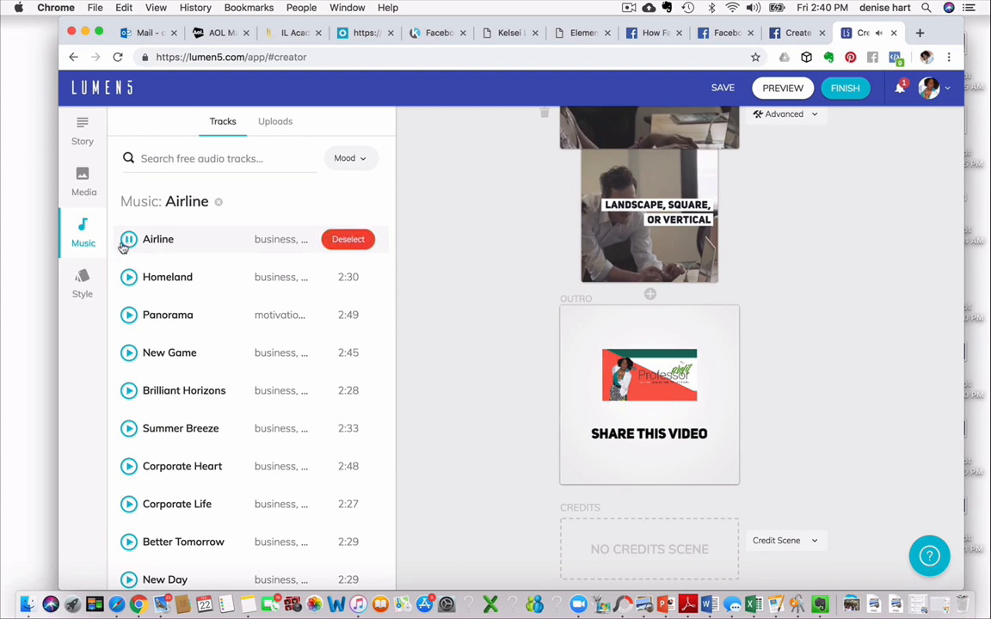
pyautogui.click(347, 239)
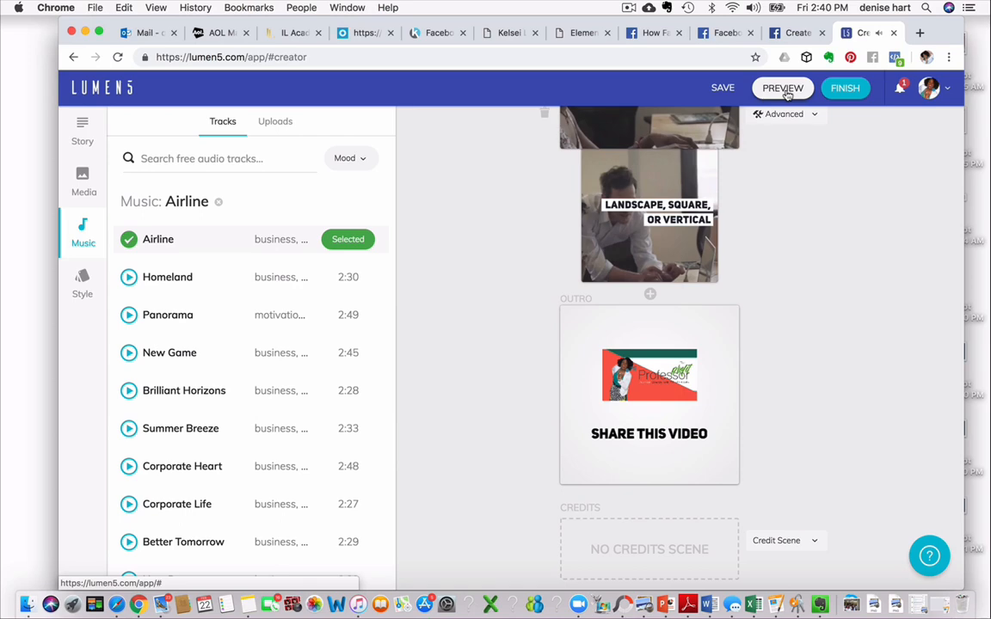
pyautogui.click(844, 87)
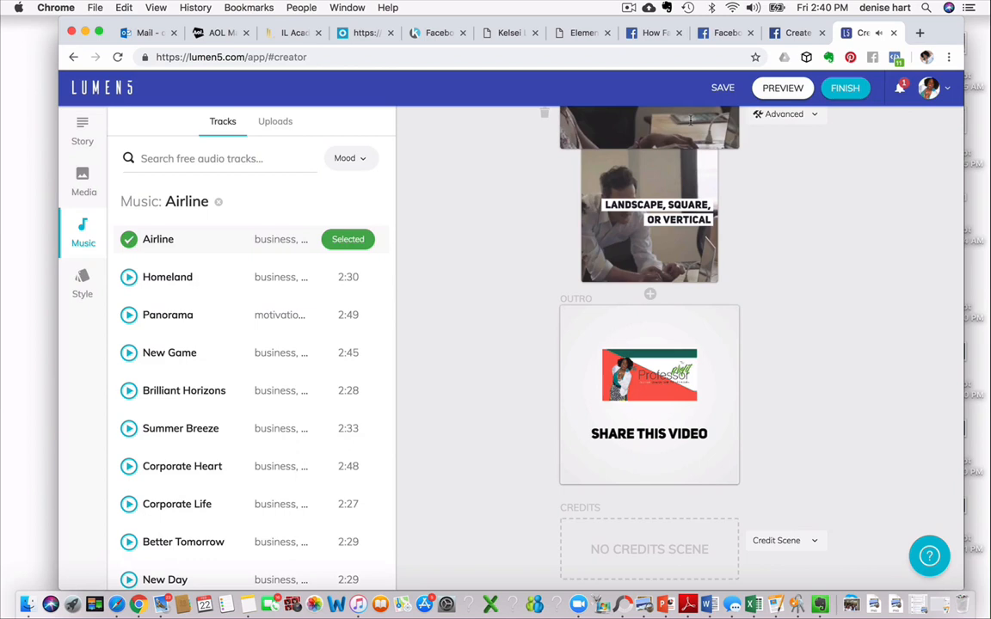
pyautogui.scroll(-3)
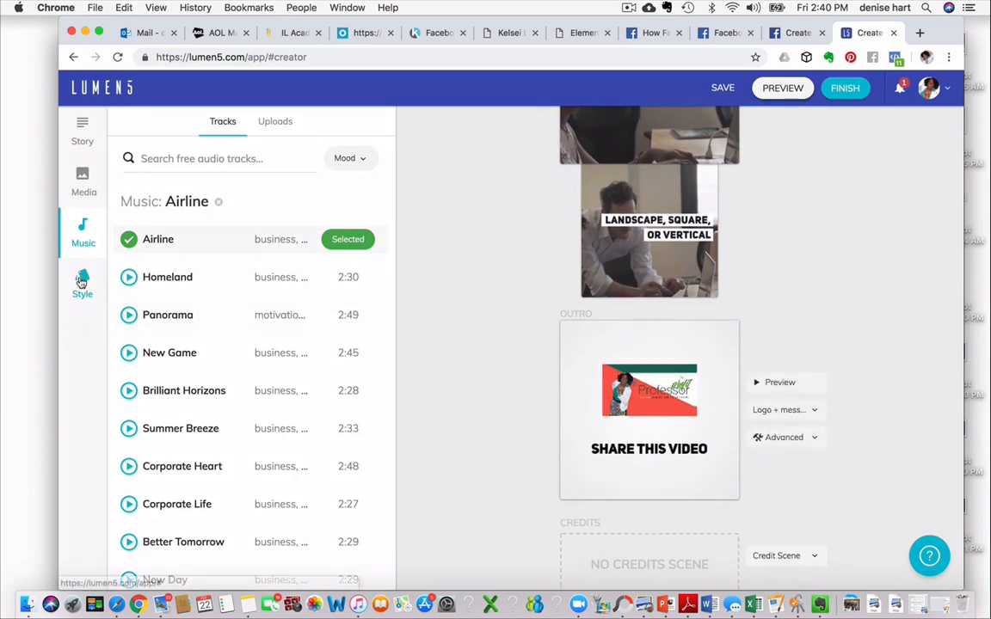
# Step: Browse the Style themes, then return to the story script view
pyautogui.click(82, 282)
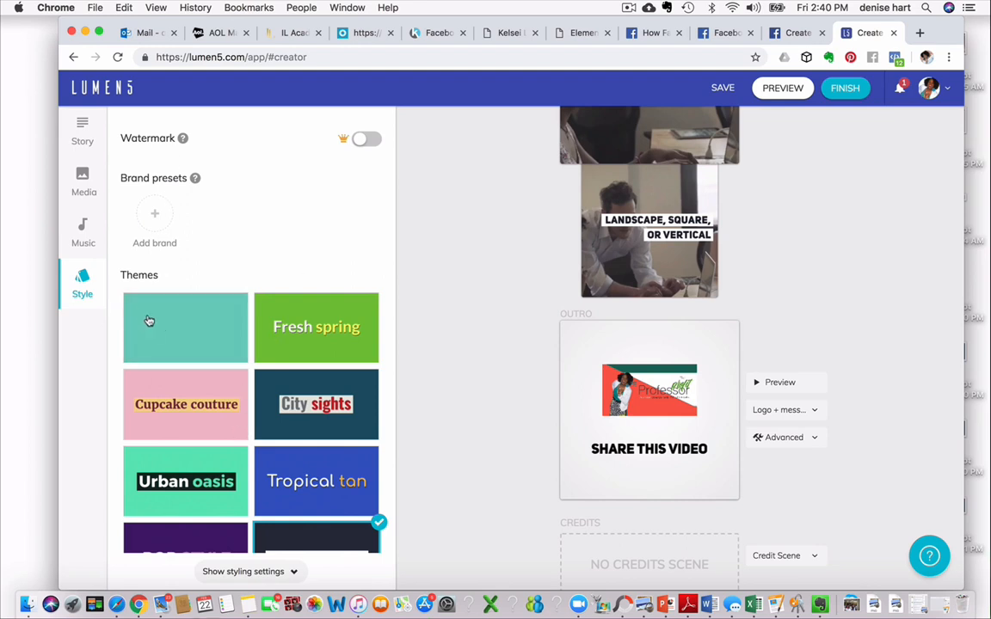
pyautogui.scroll(-3)
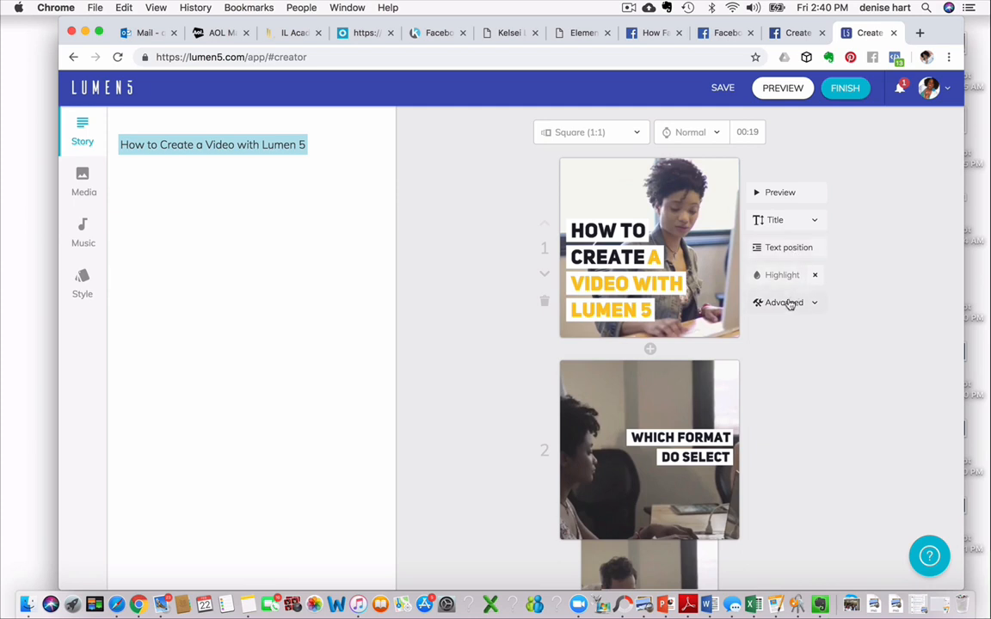
# Step: Move the opening title to the top of scene 1 and finish to prepare rendering
pyautogui.click(788, 248)
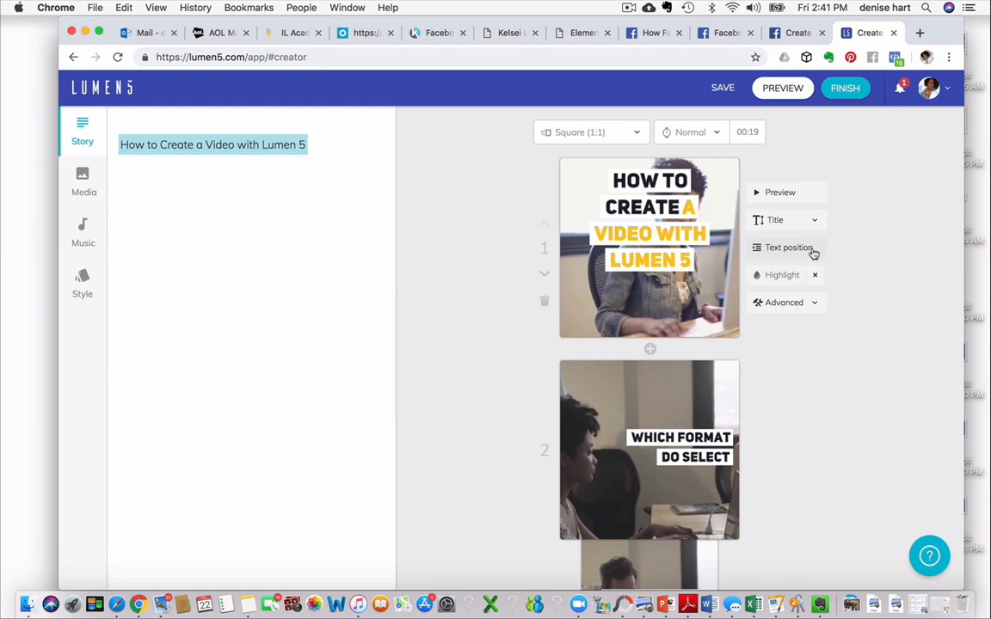
pyautogui.scroll(-3)
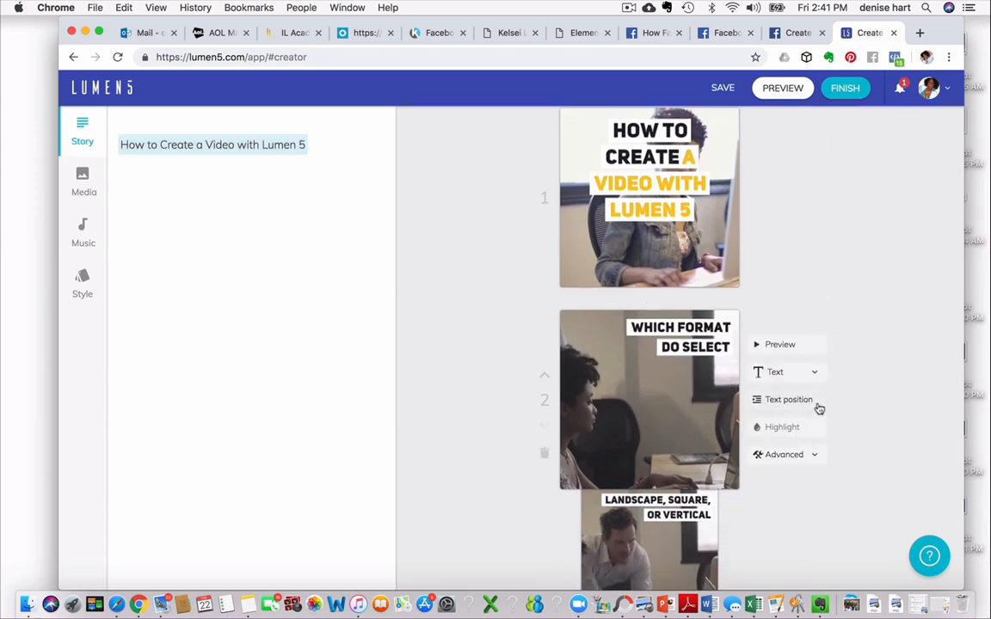
pyautogui.scroll(-3)
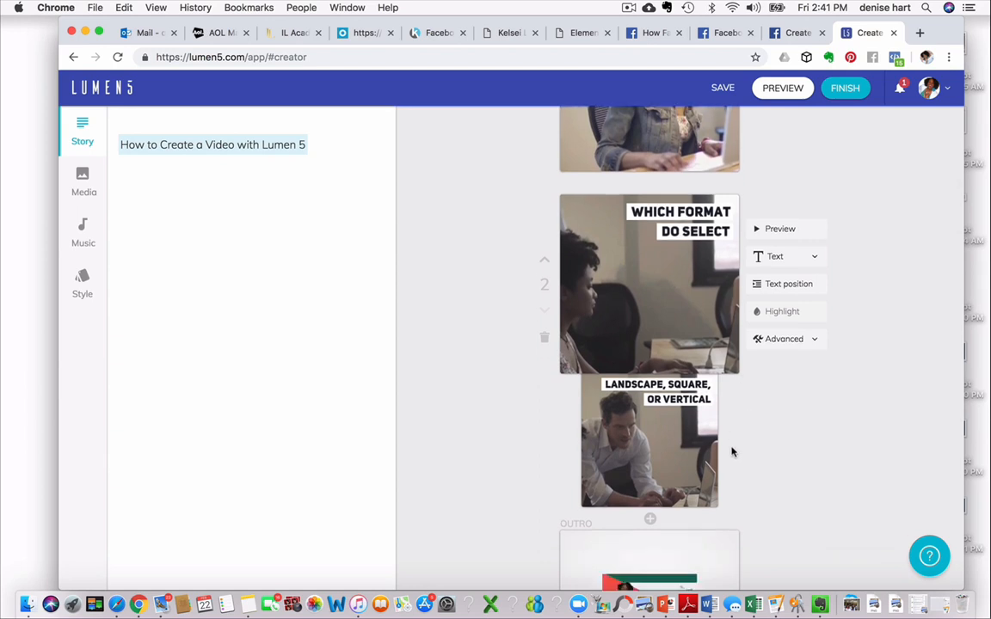
pyautogui.scroll(-3)
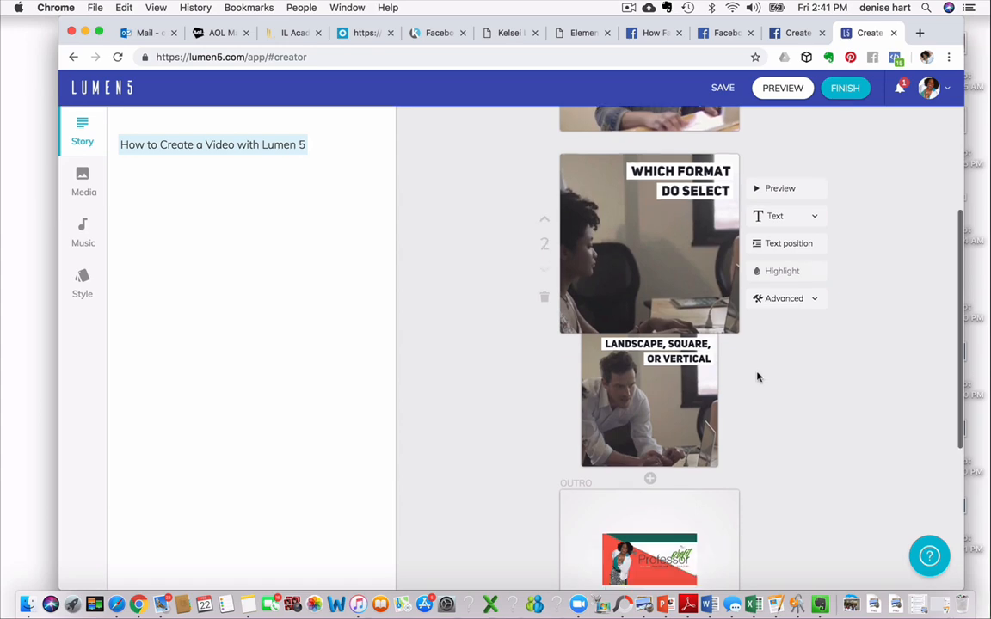
pyautogui.click(844, 88)
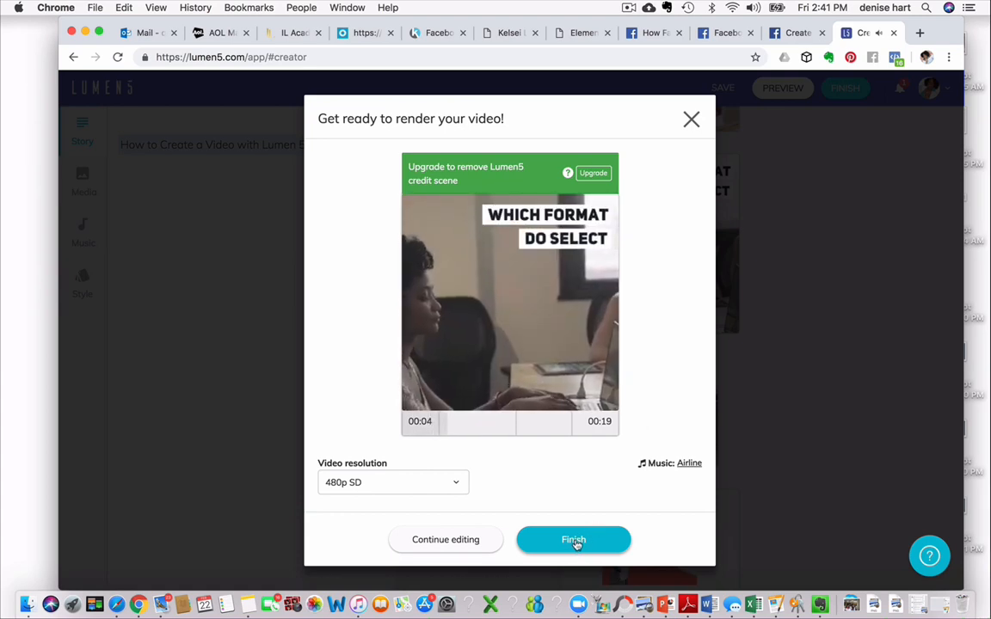
# Step: Render the video at 480p SD and return to the dashboard showing it rendering
pyautogui.click(573, 540)
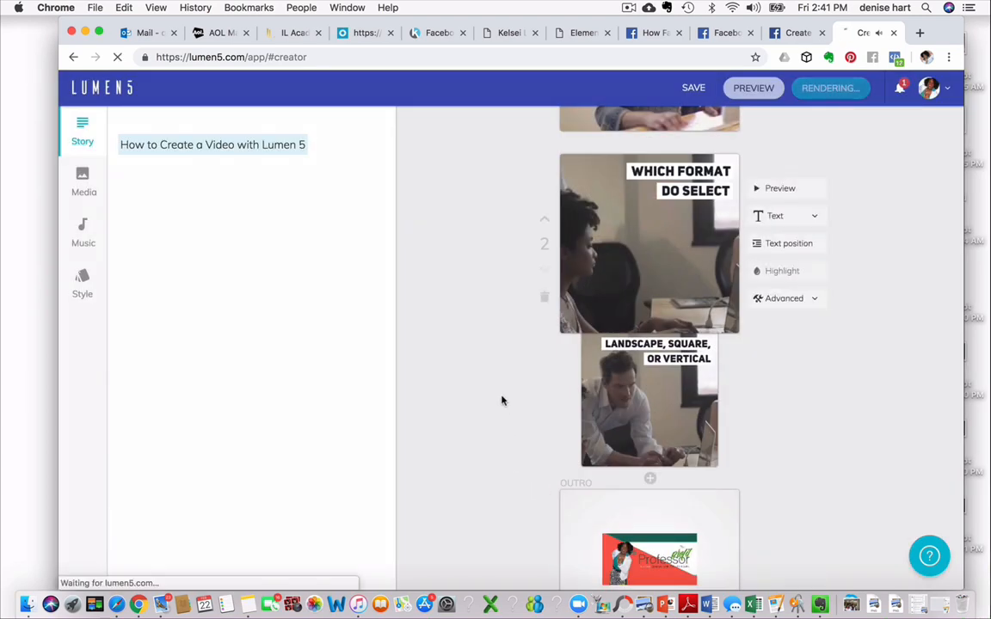
pyautogui.click(829, 87)
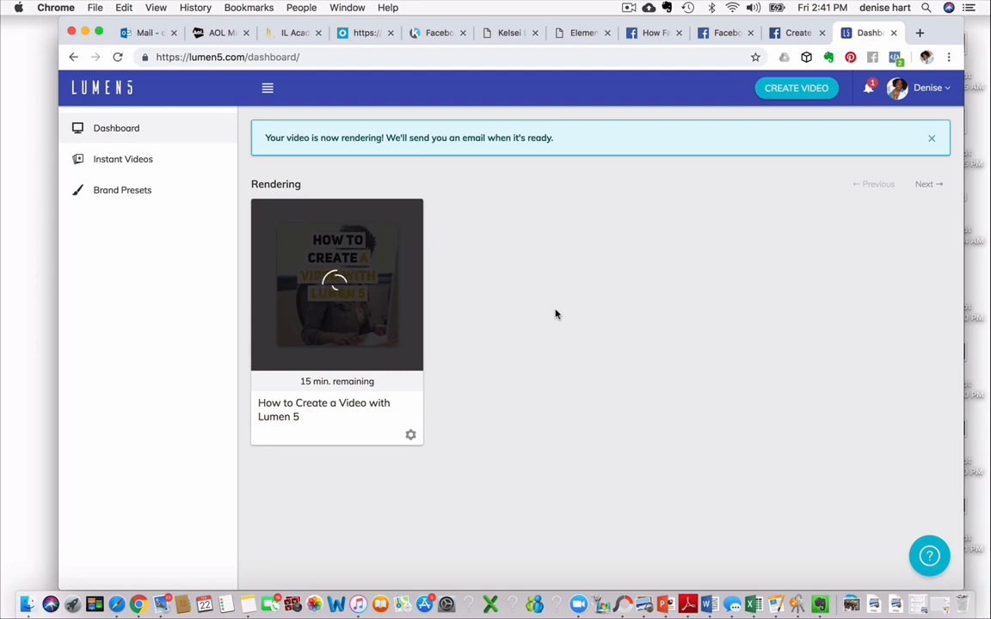
pyautogui.moveTo(509, 389)
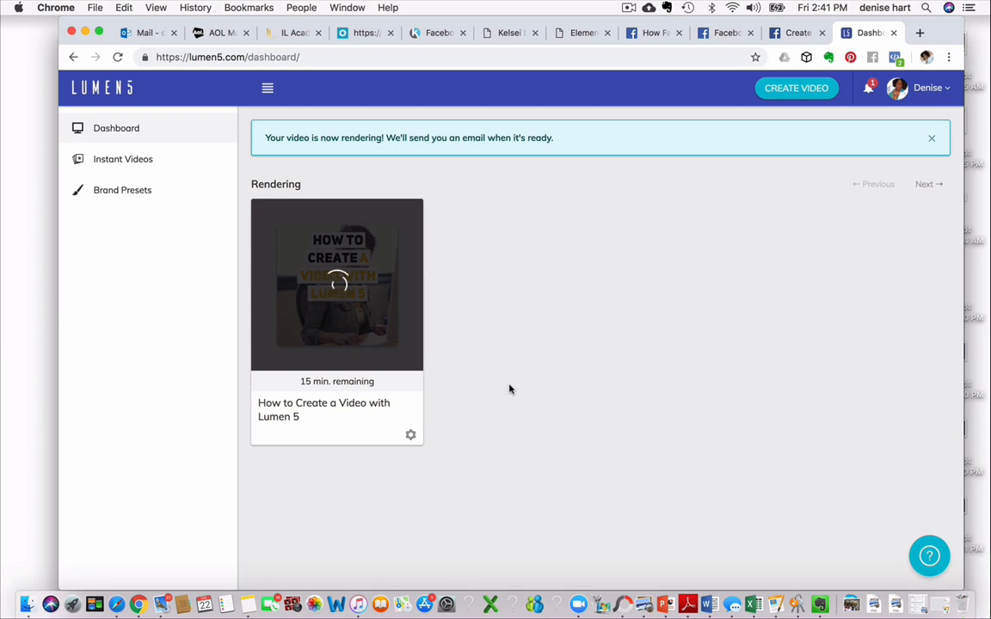
pyautogui.moveTo(550, 399)
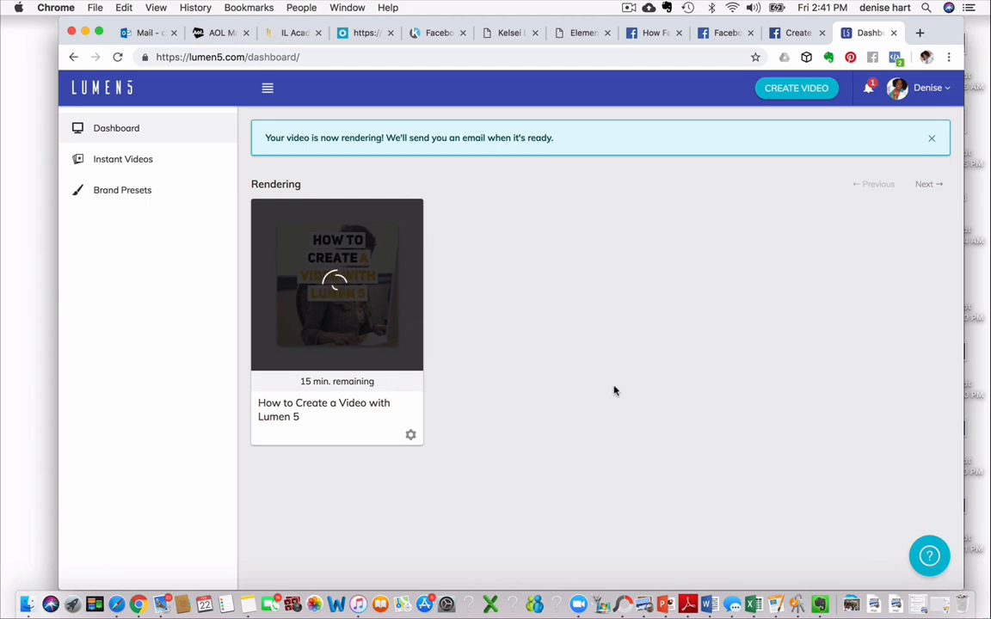
pyautogui.moveTo(614, 389)
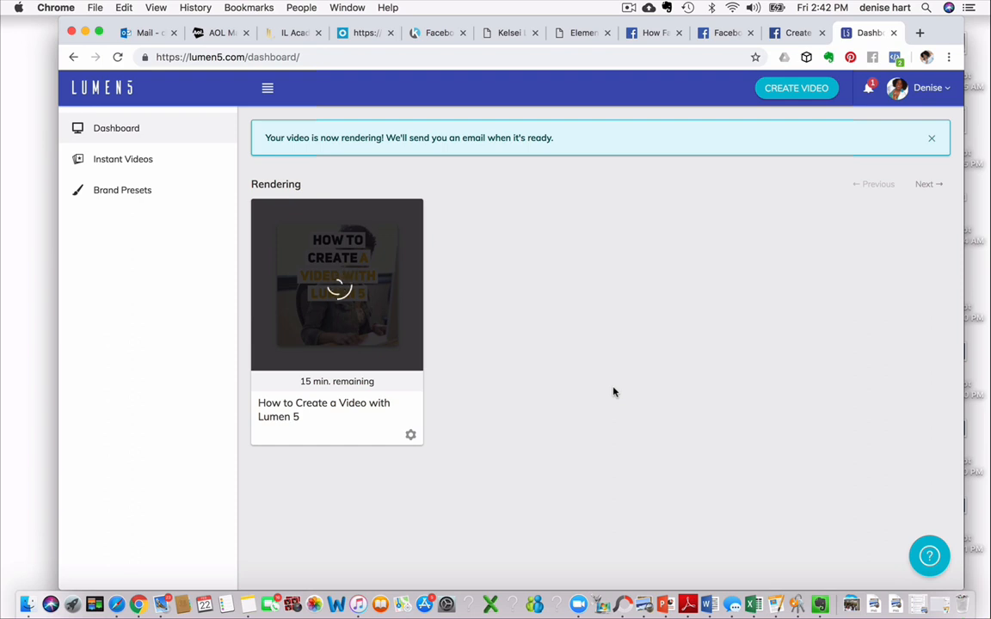
pyautogui.moveTo(643, 379)
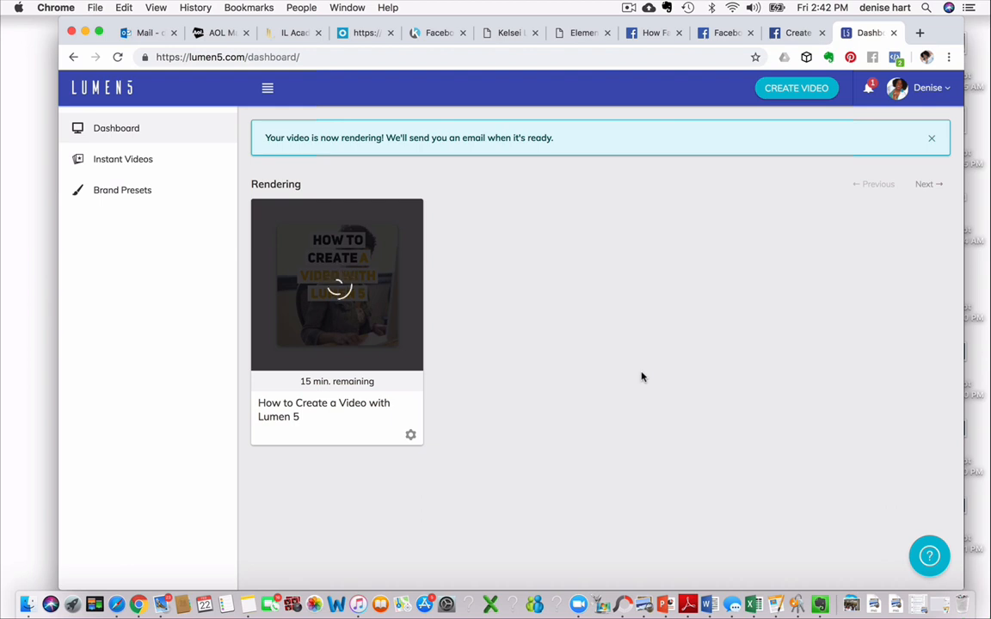
pyautogui.moveTo(819, 277)
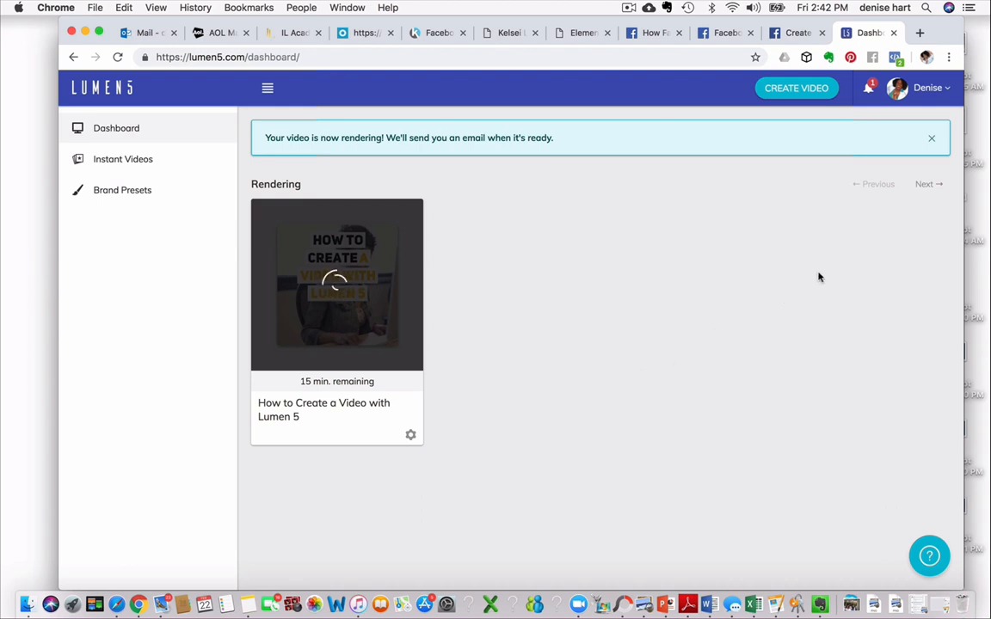